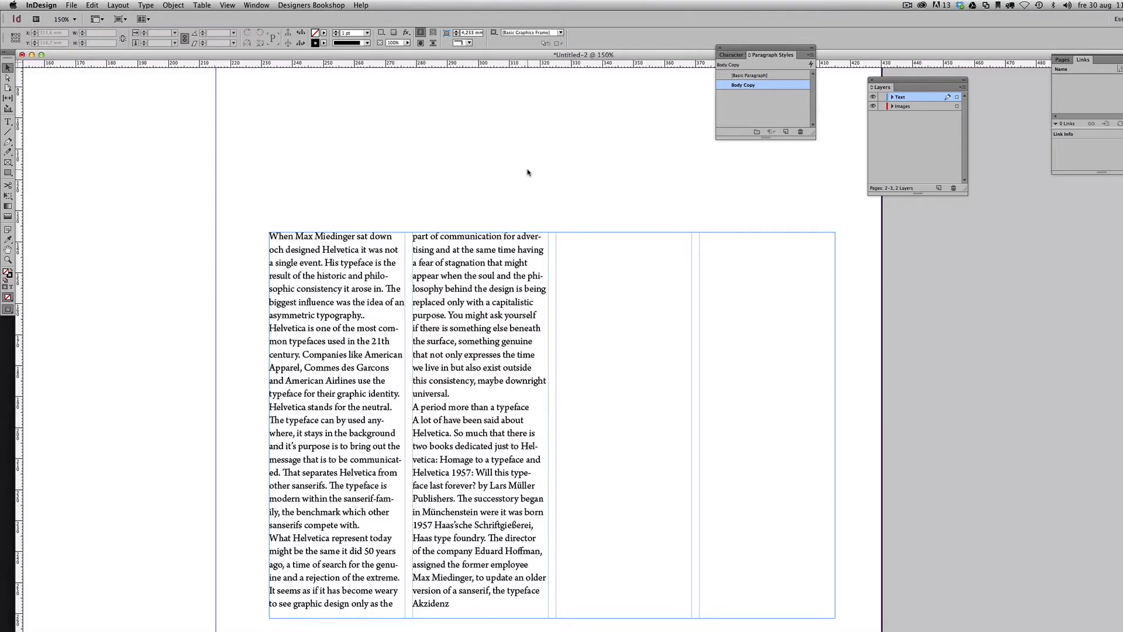
{"action": "mouse_move", "coordinate": [547, 486]}
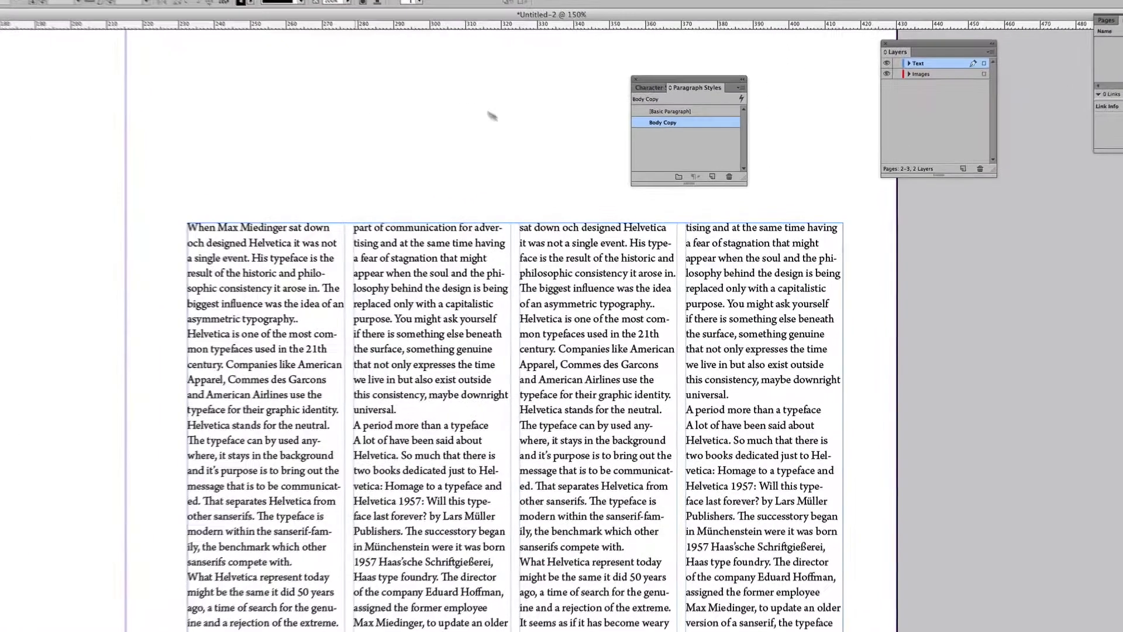
{"action": "double_click", "coordinate": [662, 121]}
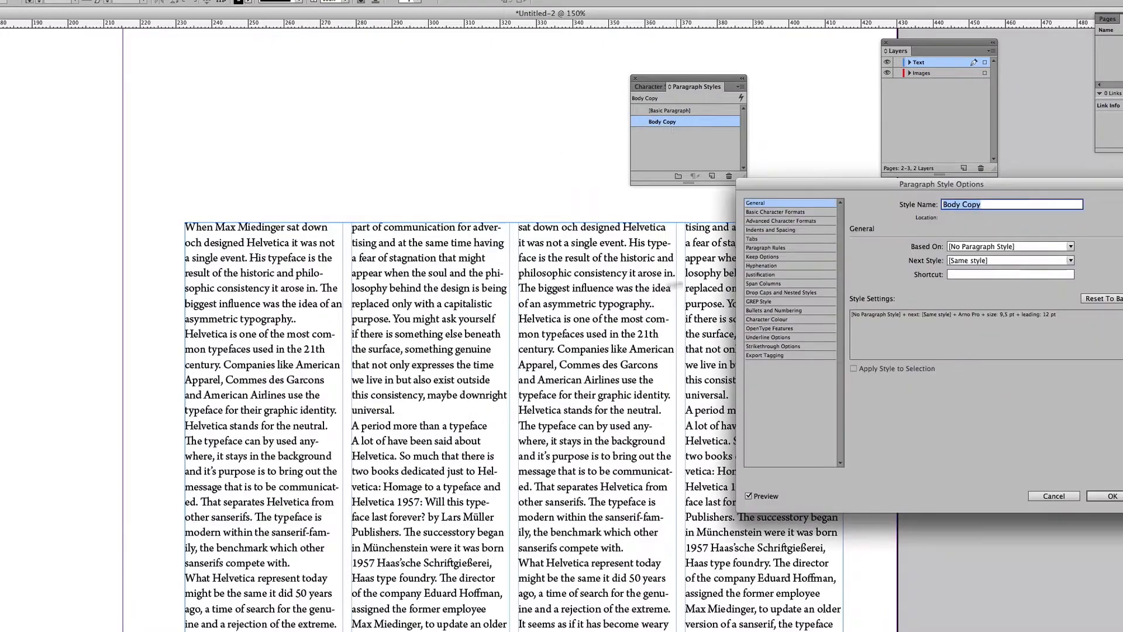
{"action": "left_click", "coordinate": [782, 221]}
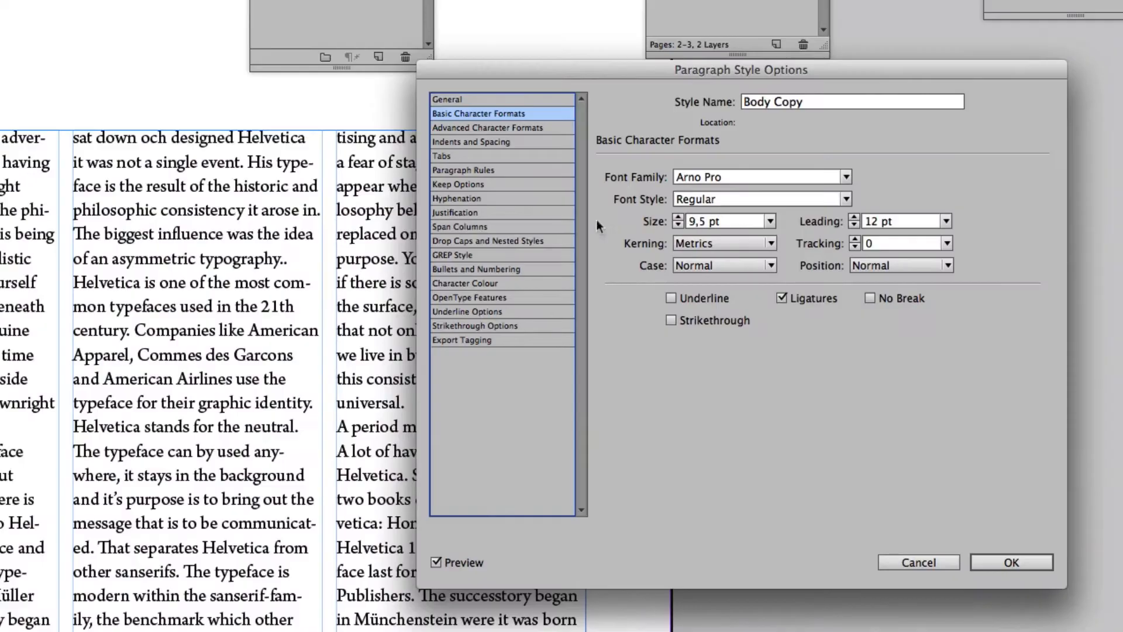
{"action": "mouse_move", "coordinate": [517, 295]}
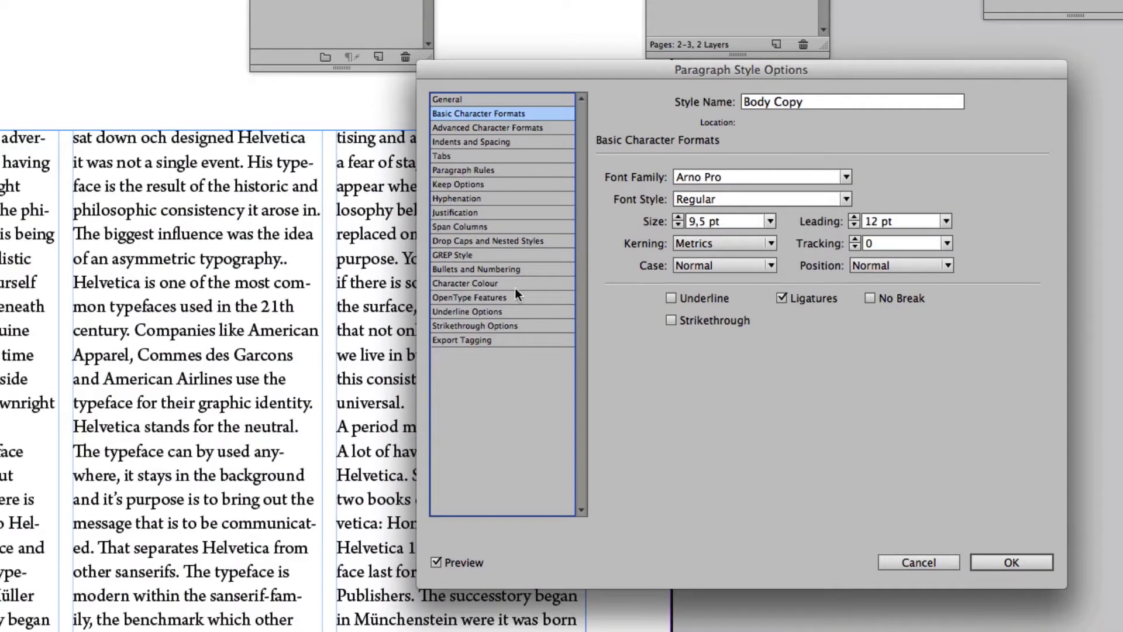
{"action": "mouse_move", "coordinate": [74, 171]}
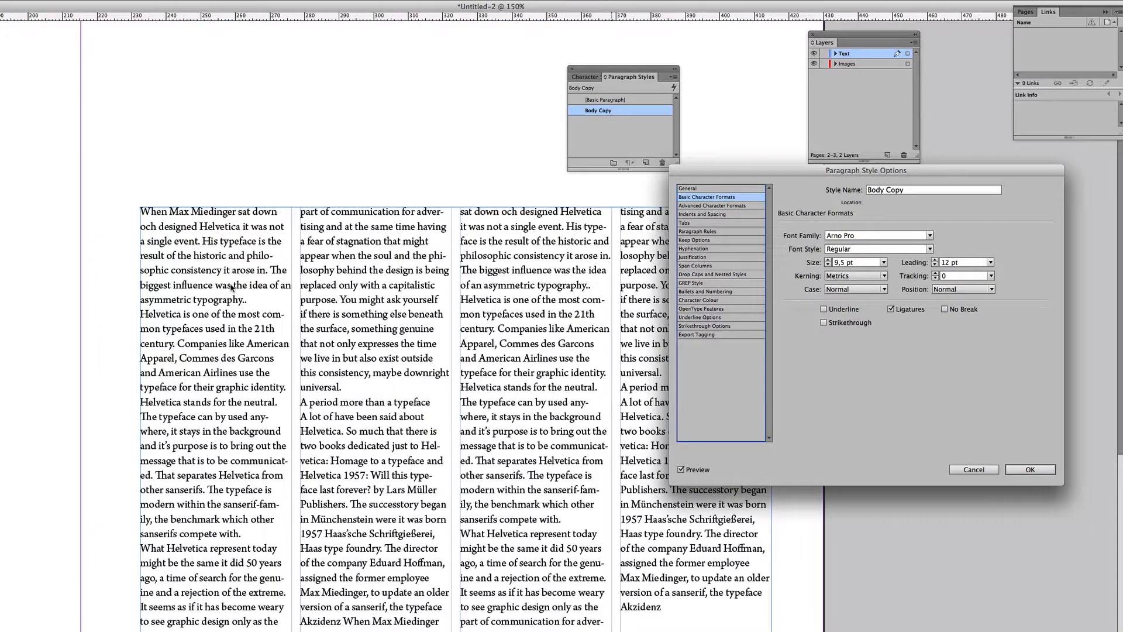
{"action": "left_click", "coordinate": [1030, 469]}
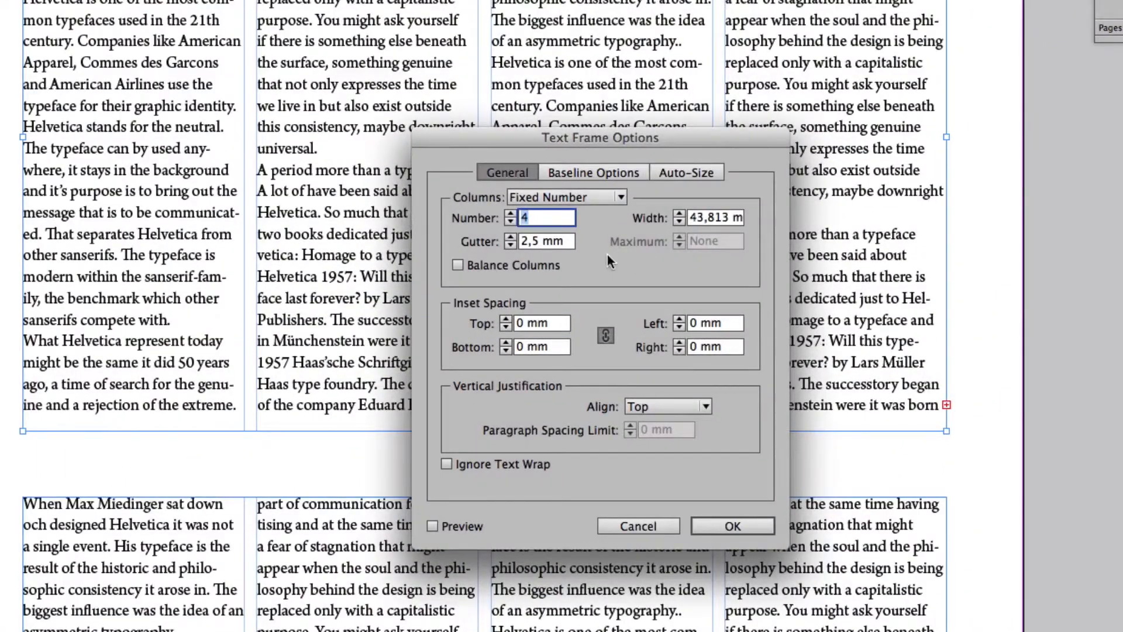
{"action": "mouse_move", "coordinate": [519, 230]}
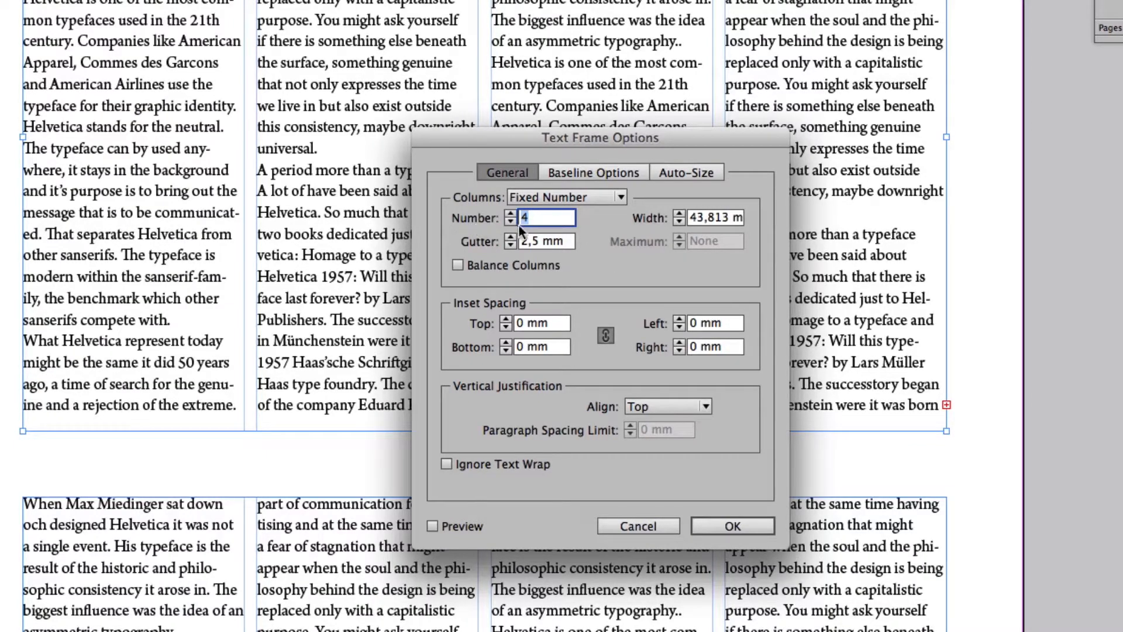
{"action": "mouse_move", "coordinate": [587, 324]}
{"action": "type", "text": "3"}
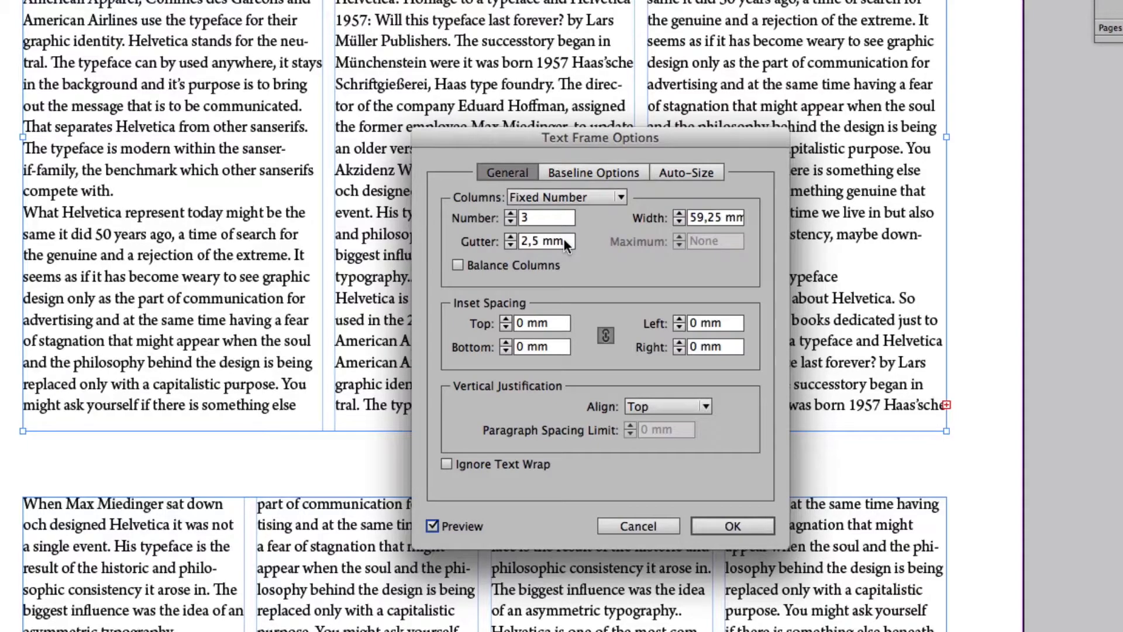
Double the column gutter to 5 mm and apply the three-column frame settings.
{"action": "left_click", "coordinate": [544, 241]}
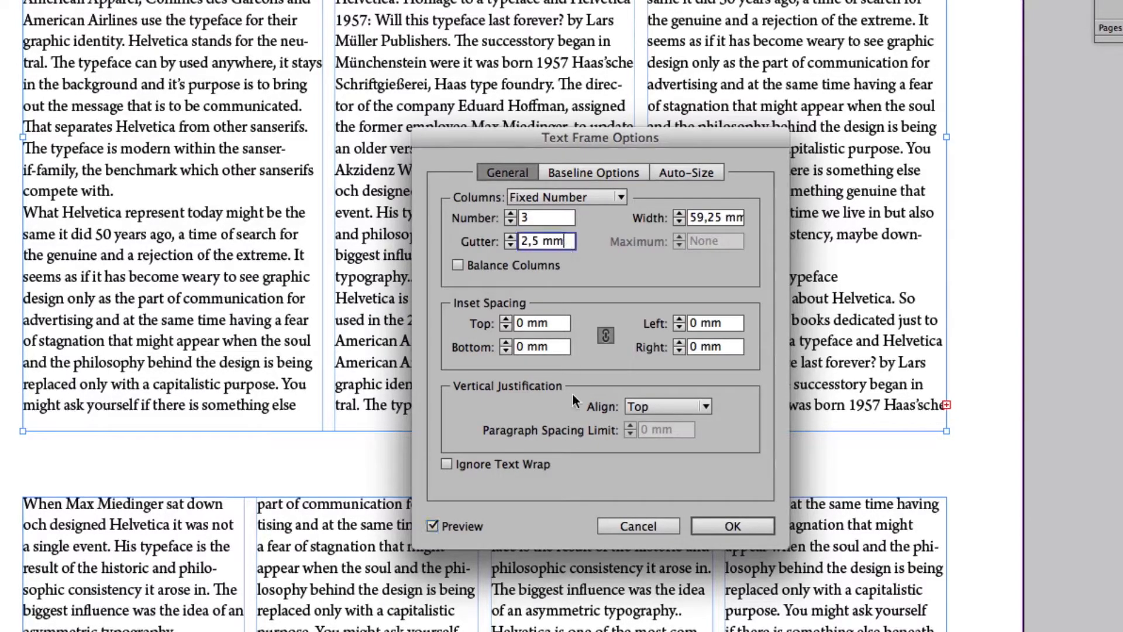
{"action": "type", "text": "*2"}
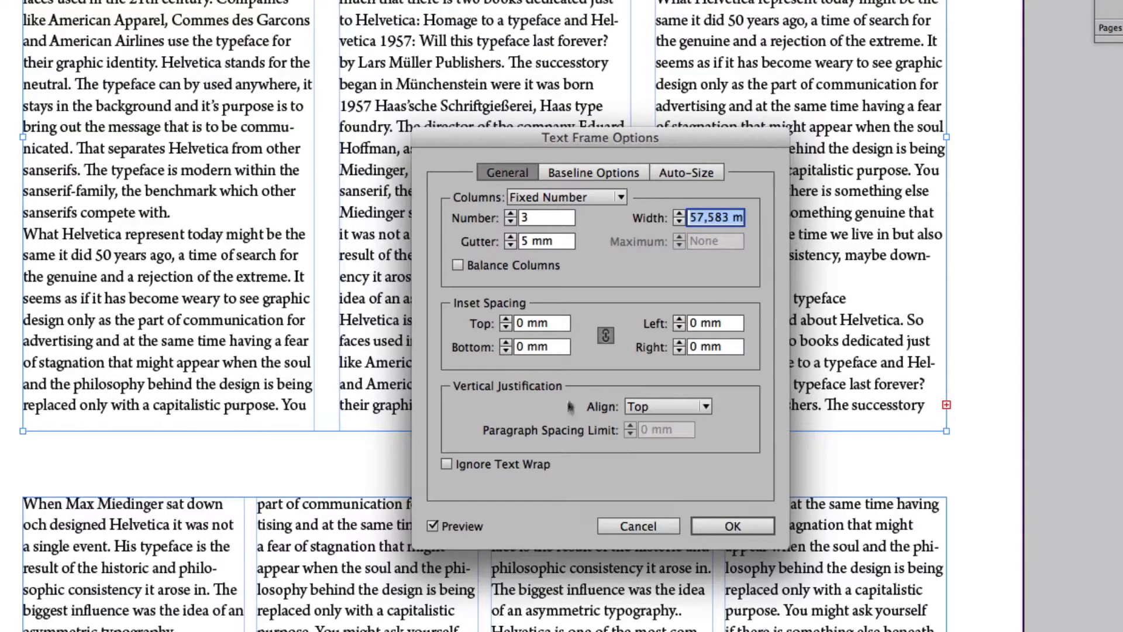
{"action": "left_click", "coordinate": [731, 526]}
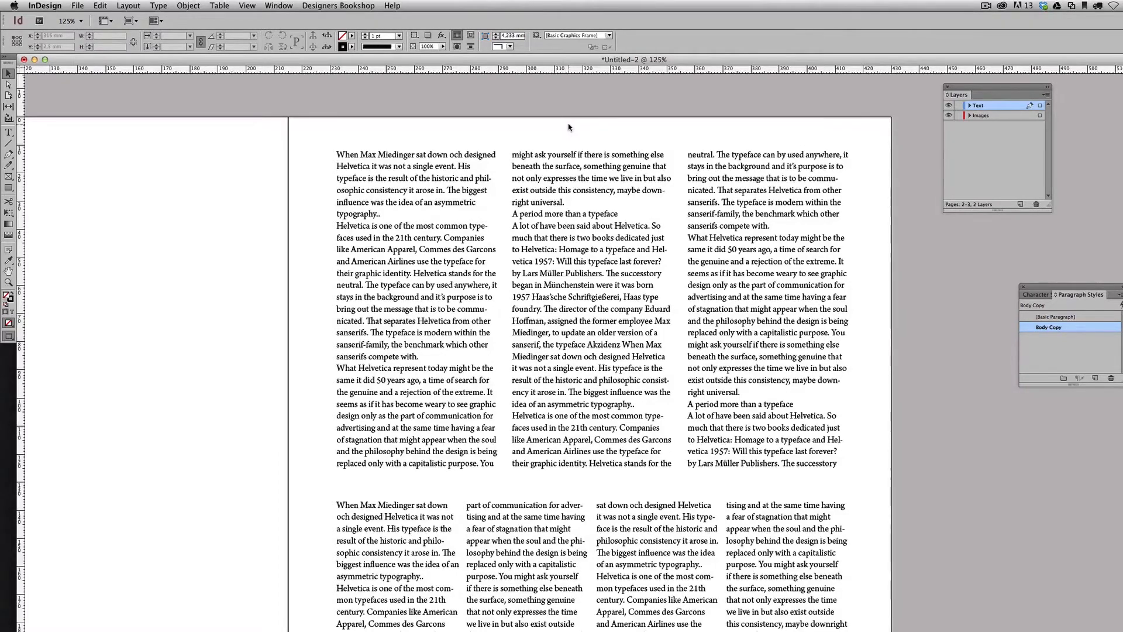
Launch Grid Calculator Pro Edition and create a new grid document.
{"action": "left_click", "coordinate": [338, 6]}
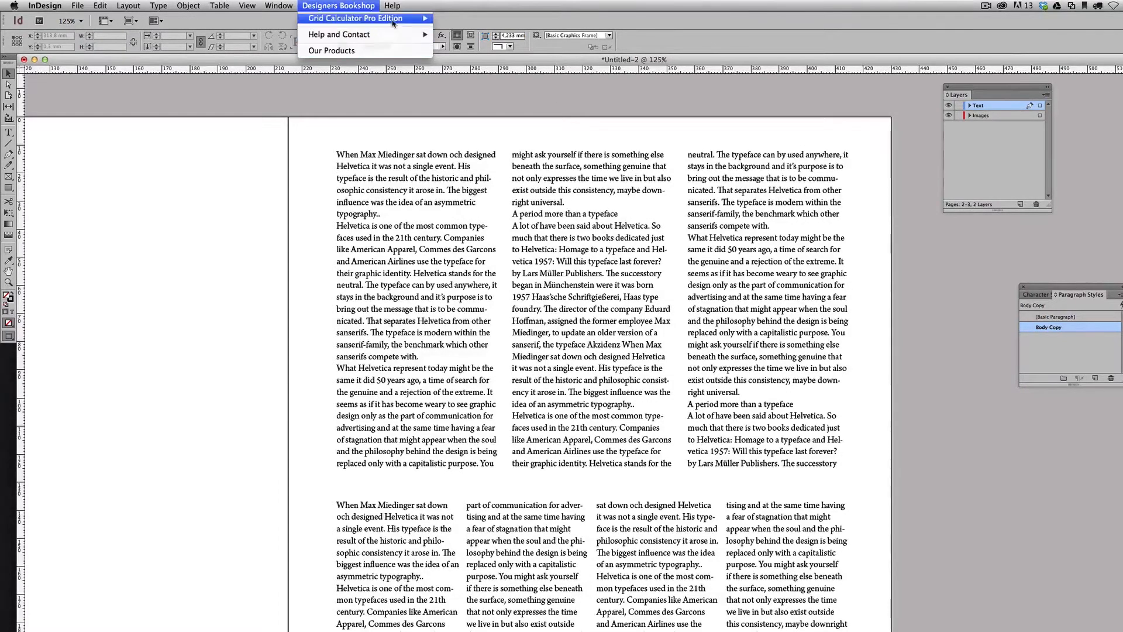
{"action": "left_click", "coordinate": [353, 17]}
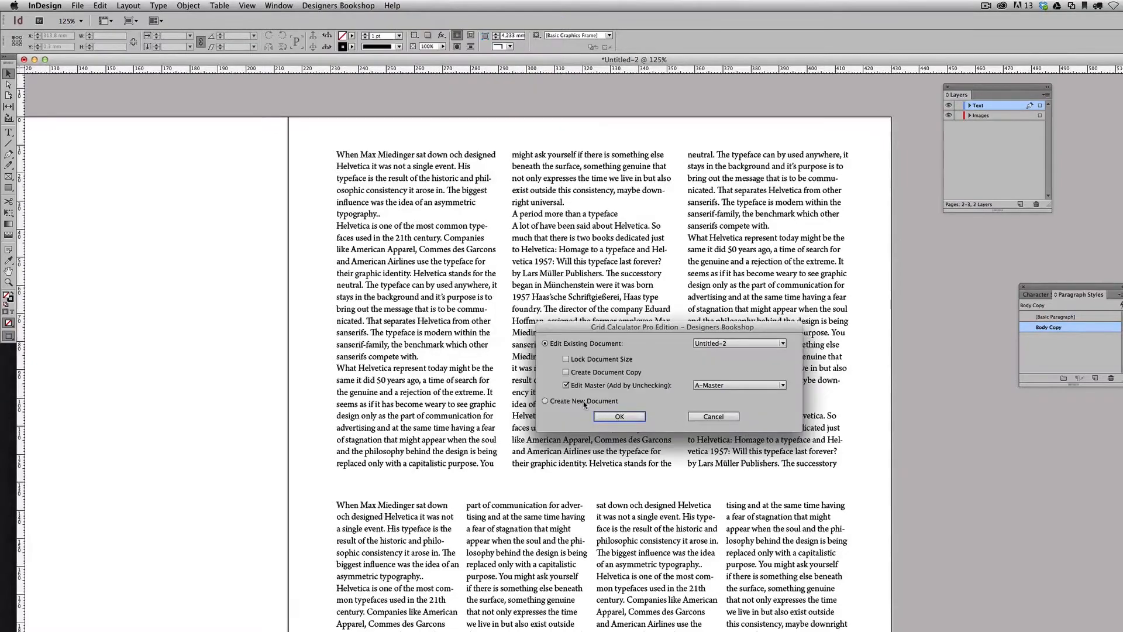
{"action": "left_click", "coordinate": [545, 400]}
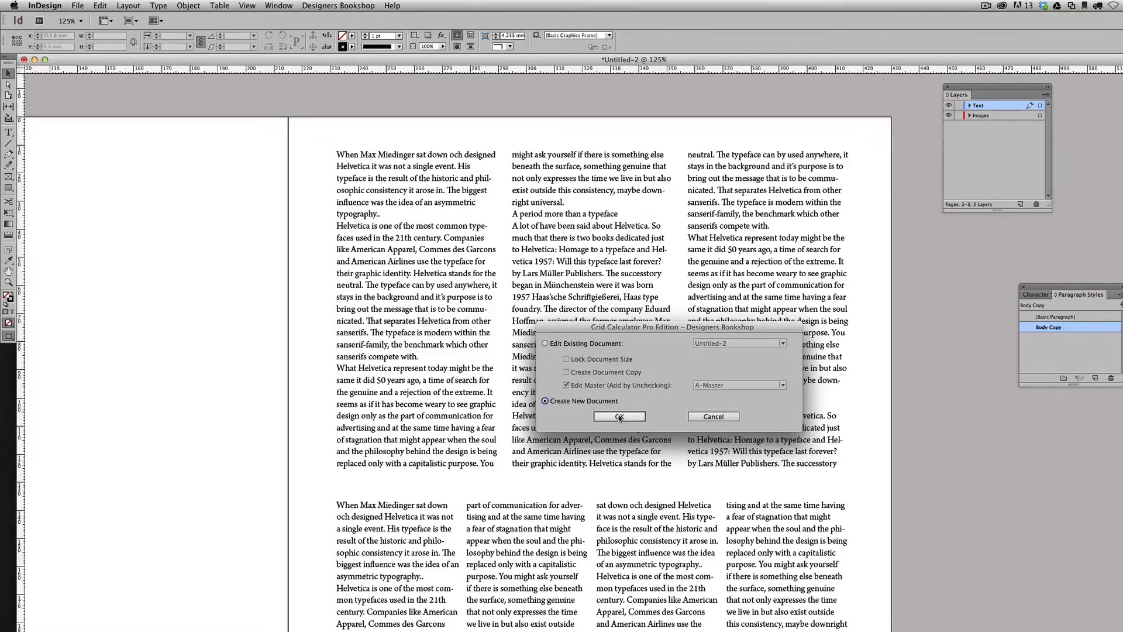
{"action": "left_click", "coordinate": [618, 416]}
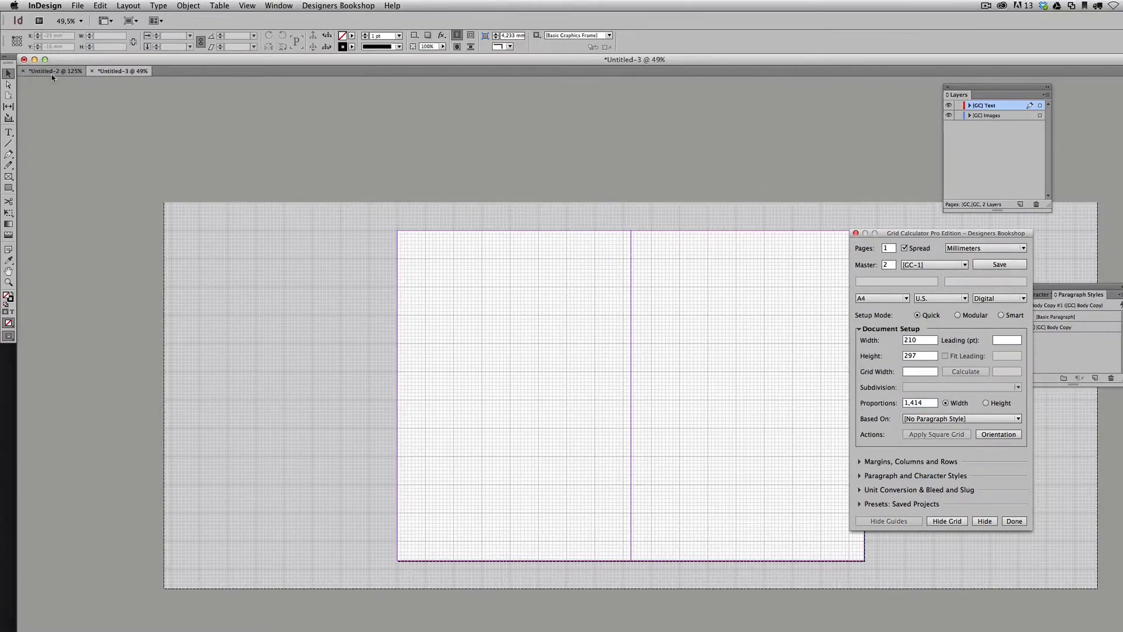
Check the original document's 215 × 280 mm page size and return to it.
{"action": "left_click", "coordinate": [50, 70]}
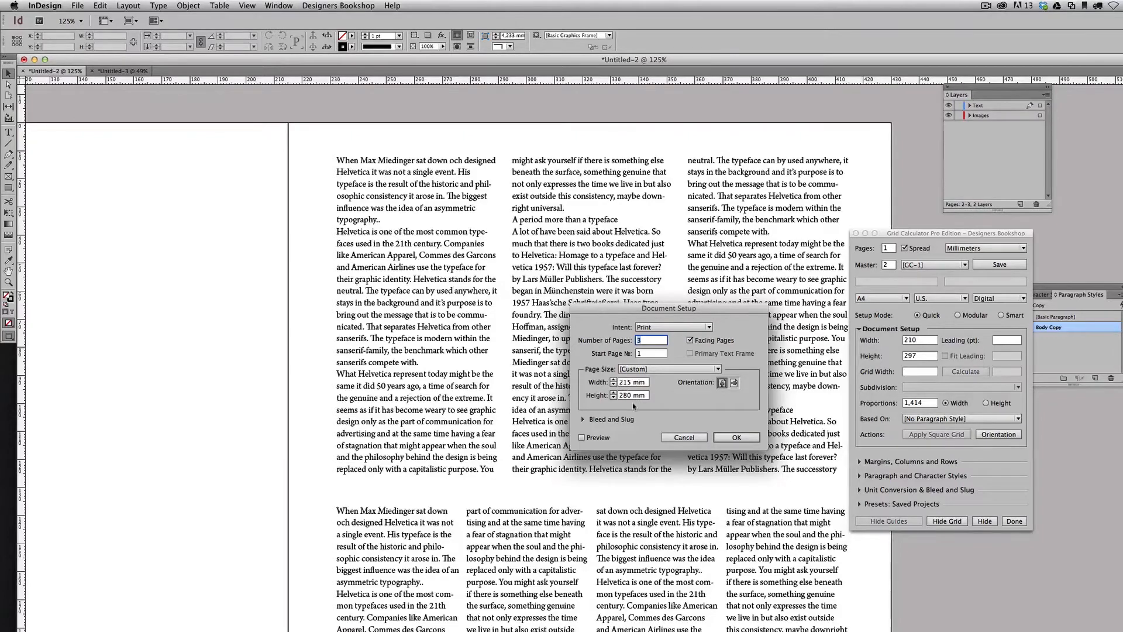
{"action": "left_click", "coordinate": [736, 436]}
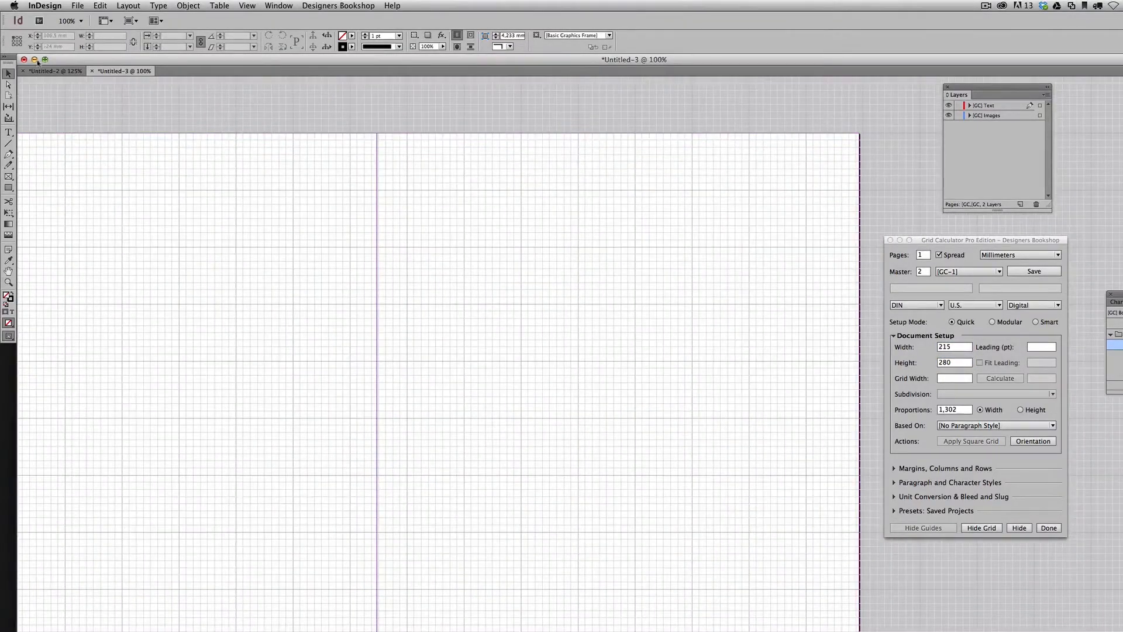
{"action": "left_click", "coordinate": [50, 70]}
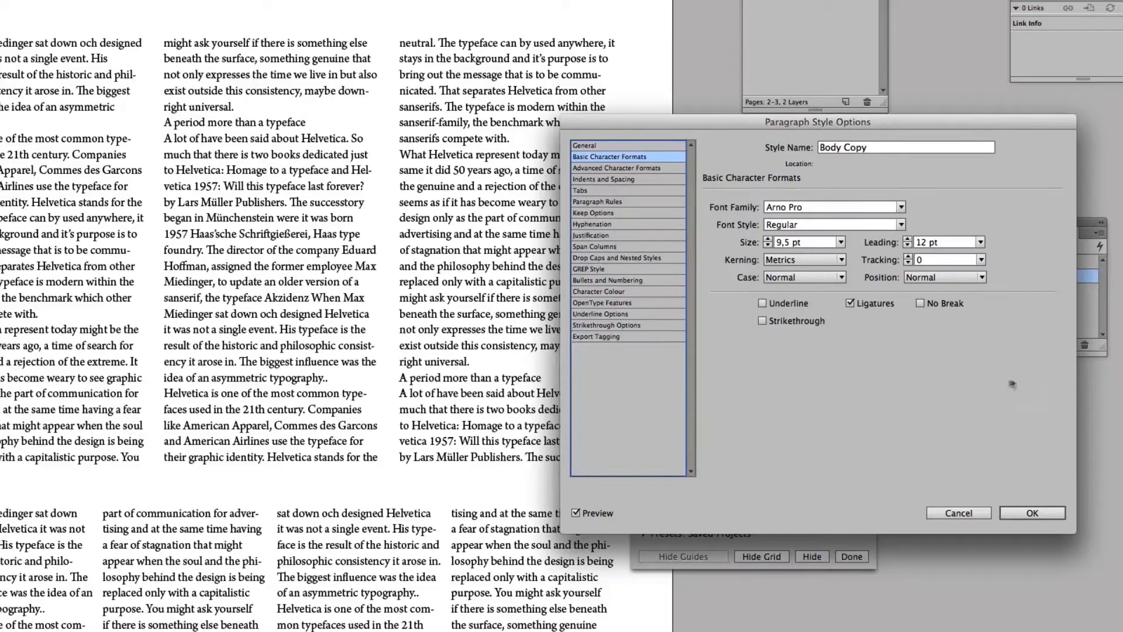
Set the grid document's leading to exactly 12 pt with Fit Leading unchecked.
{"action": "left_click", "coordinate": [1032, 512]}
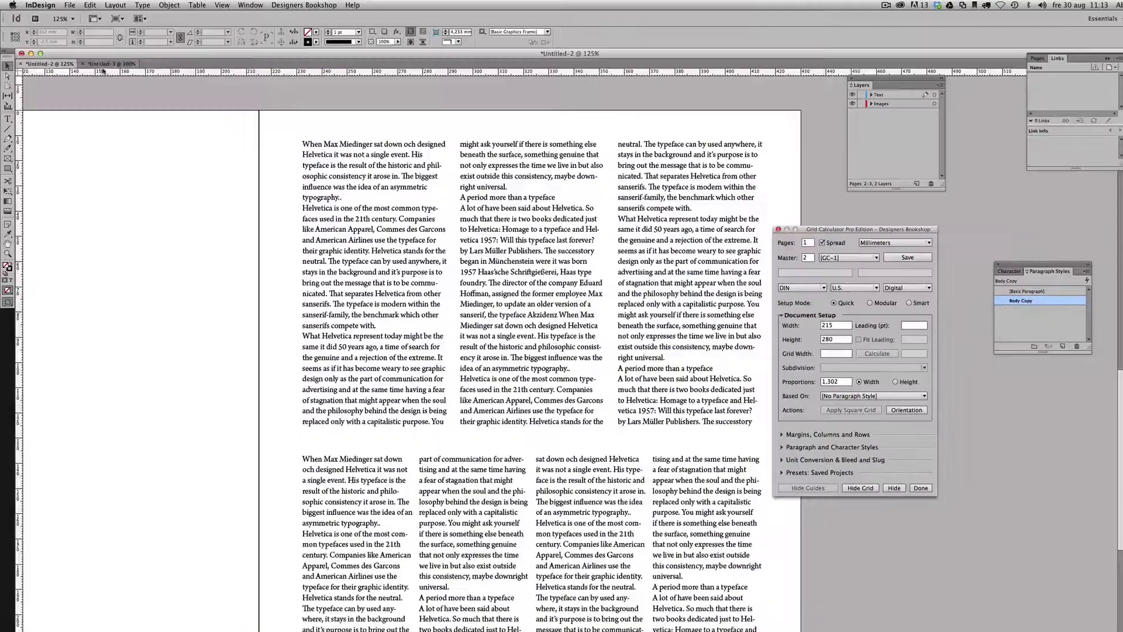
{"action": "left_click", "coordinate": [110, 63]}
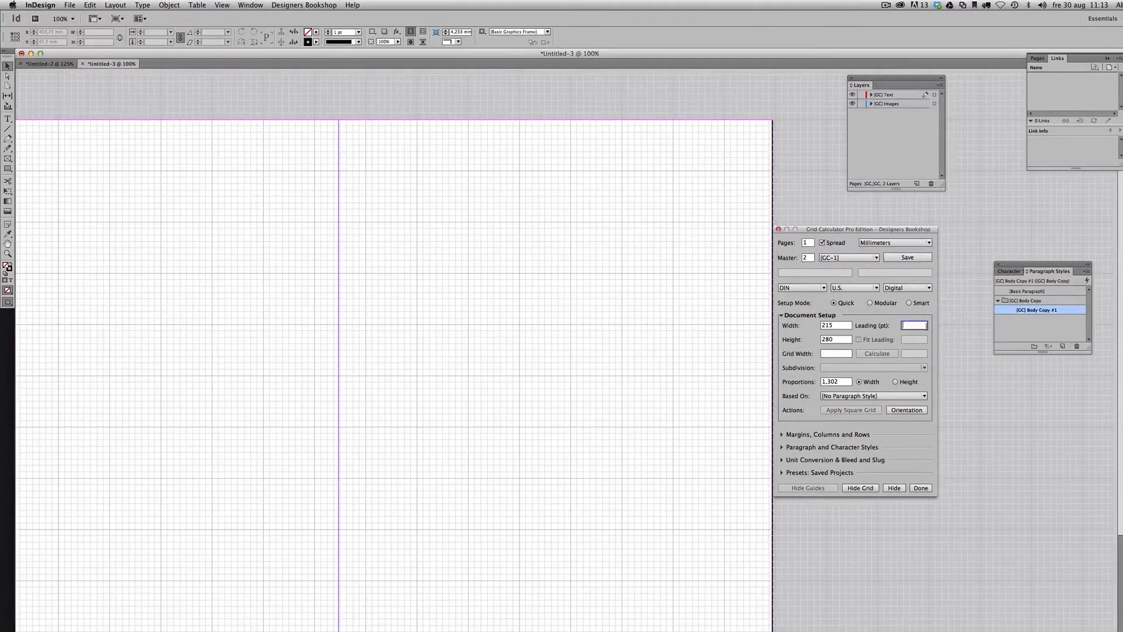
{"action": "type", "text": "12"}
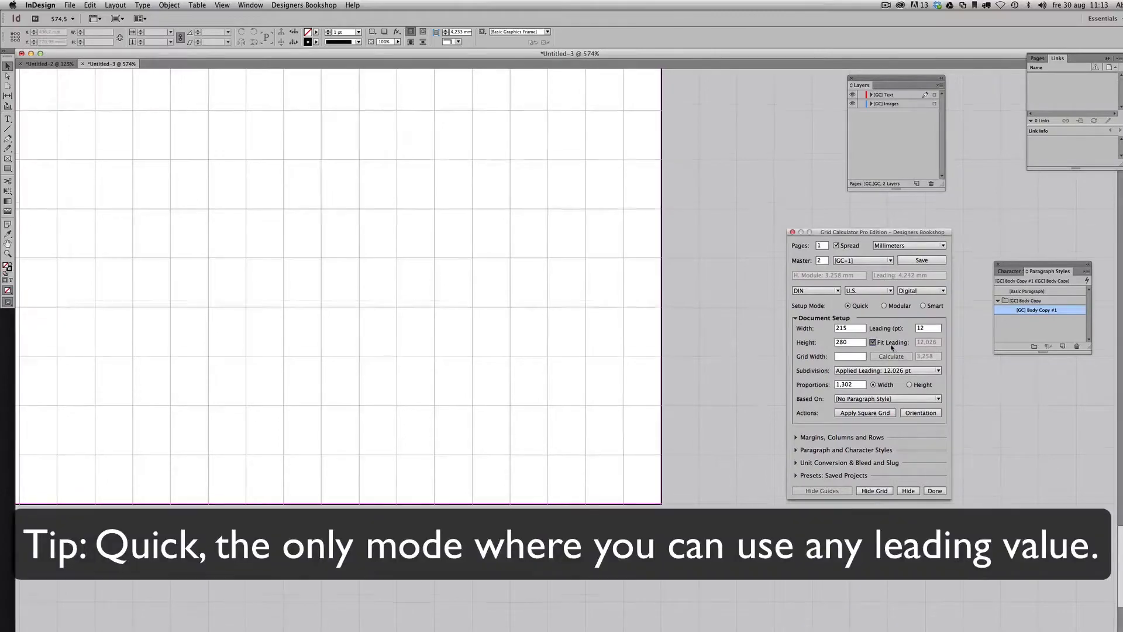
{"action": "left_click", "coordinate": [872, 342]}
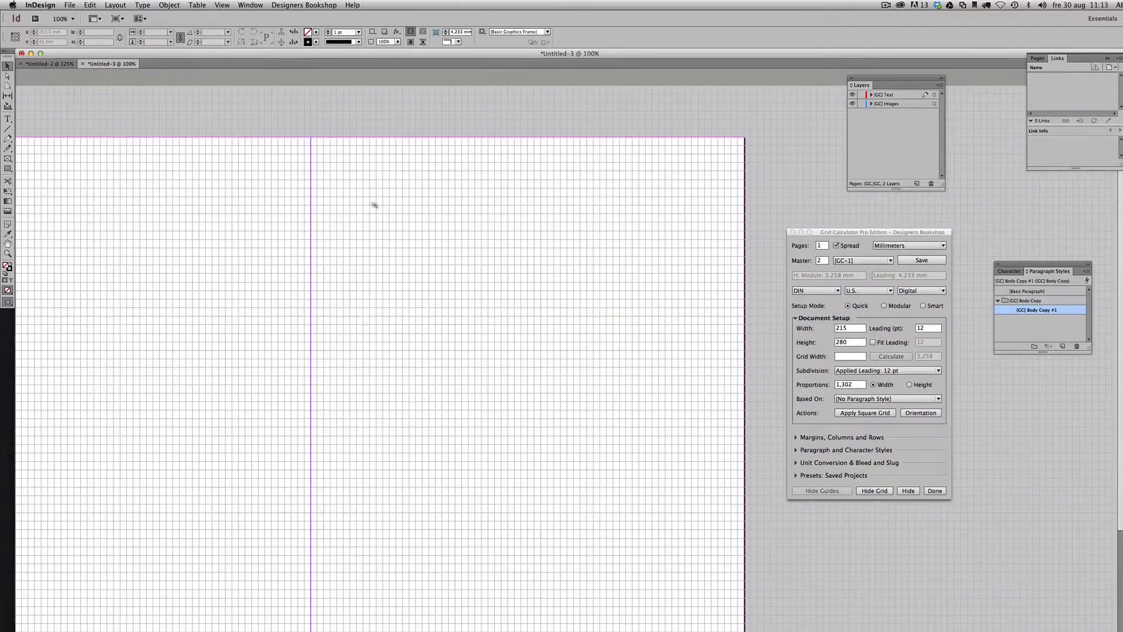
{"action": "mouse_move", "coordinate": [71, 118]}
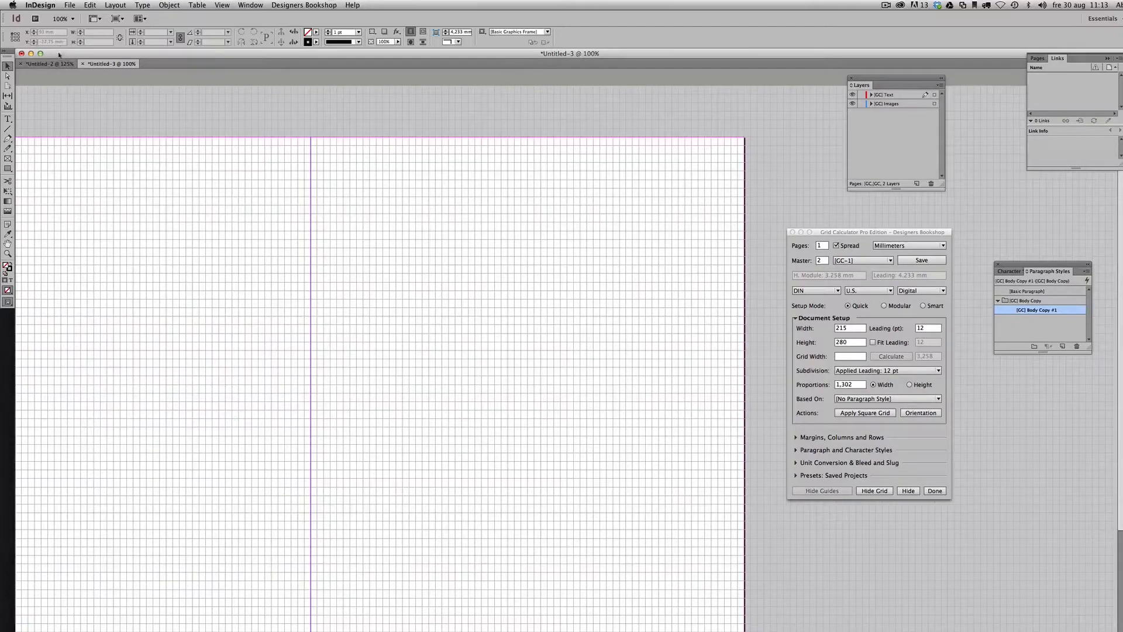
Check the frame gutter, then set Grid Width to 2.5 and dismiss the units alert.
{"action": "left_click", "coordinate": [48, 63]}
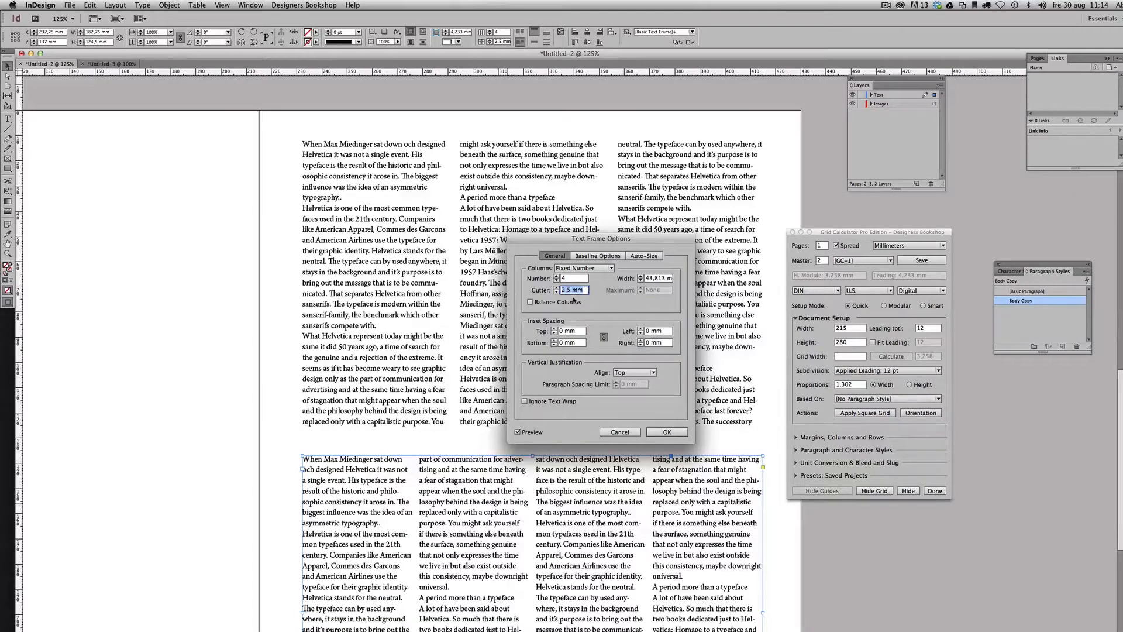
{"action": "left_click", "coordinate": [665, 431]}
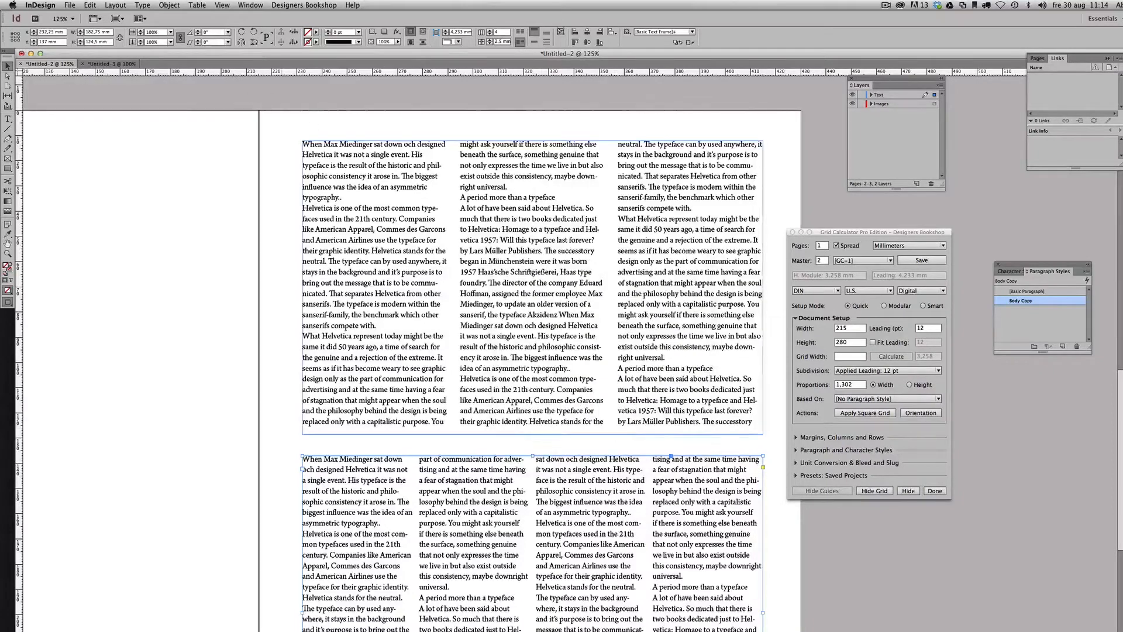
{"action": "left_click", "coordinate": [108, 63]}
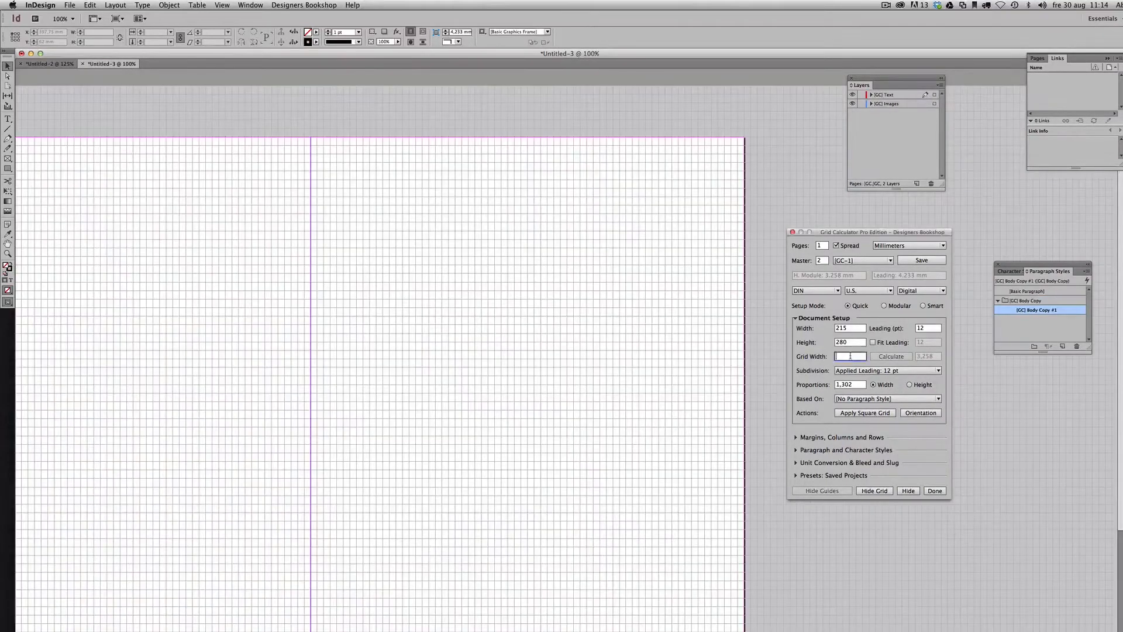
{"action": "type", "text": "2,5"}
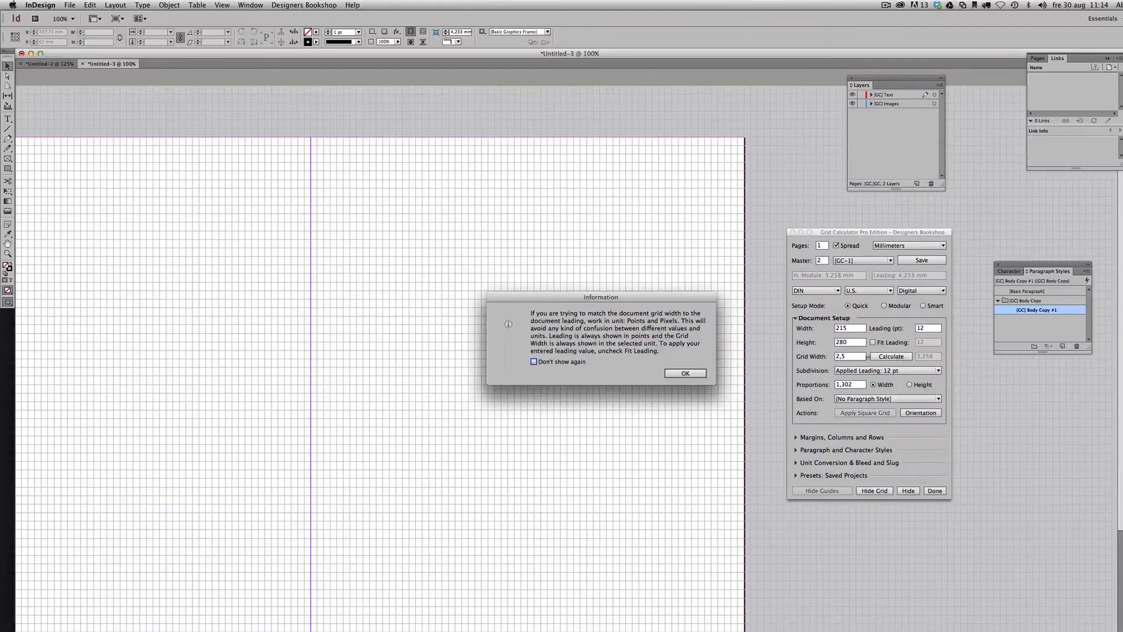
{"action": "left_click", "coordinate": [684, 372]}
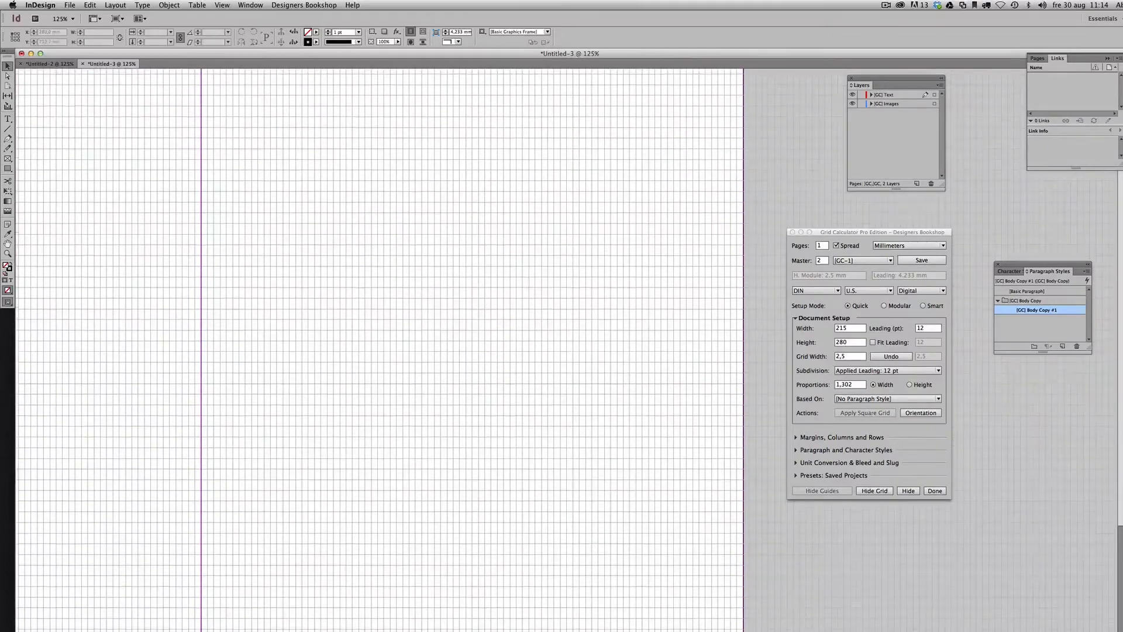
Copy the lower body-copy frames from Untitled-2 and paste them into Untitled-3.
{"action": "left_click", "coordinate": [46, 63]}
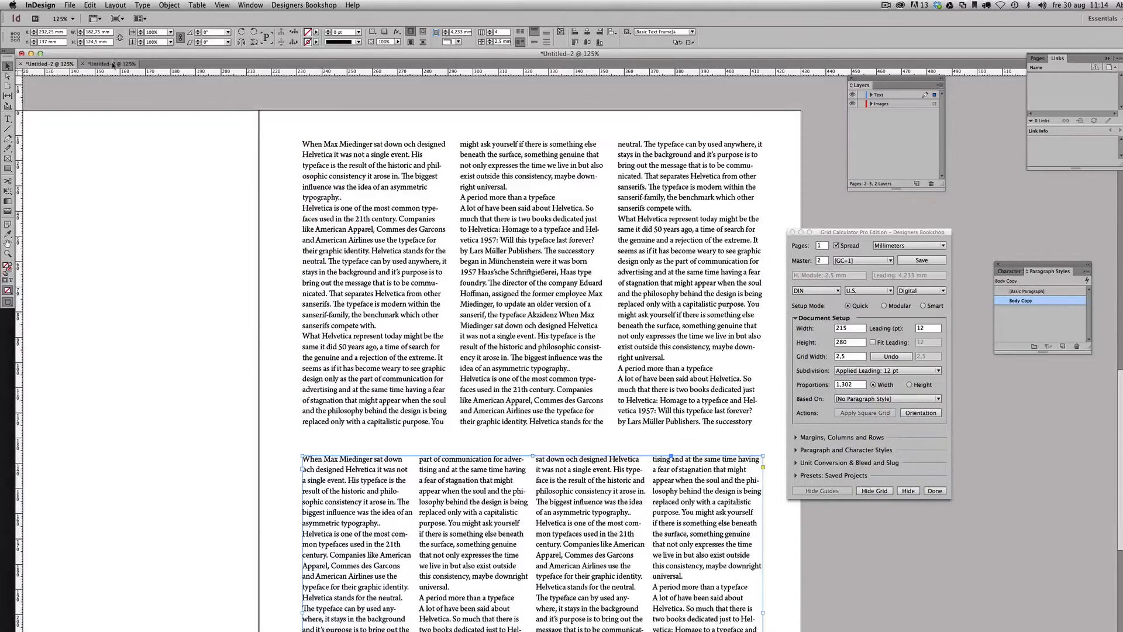
{"action": "left_click", "coordinate": [108, 64]}
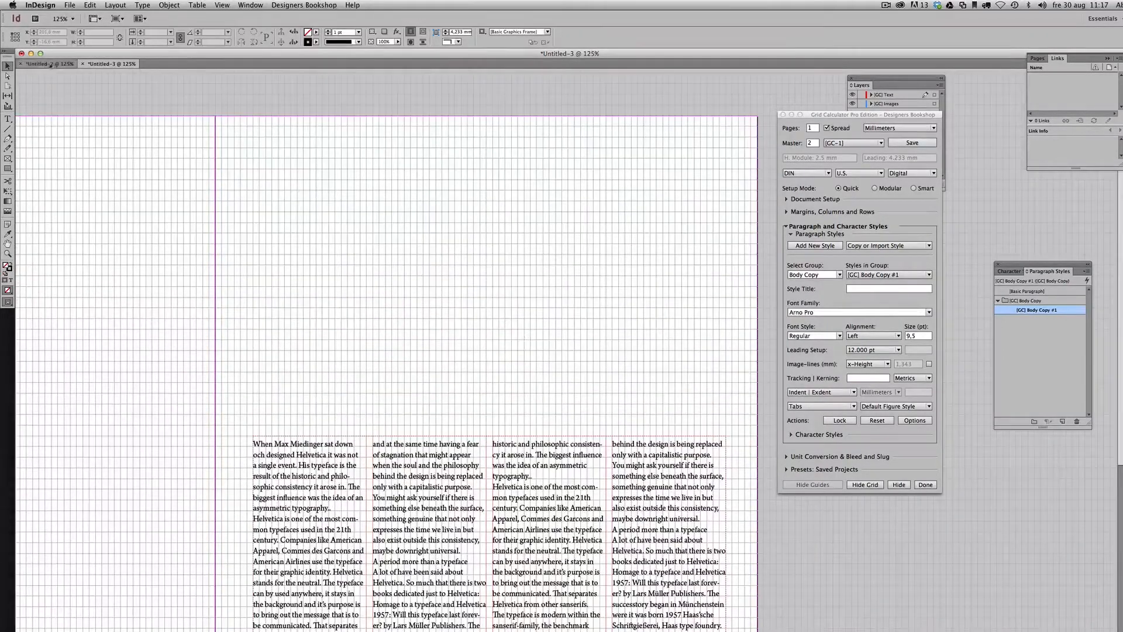
Copy the upper three-column frame into Untitled-3 and snap its edges to the grid.
{"action": "left_click", "coordinate": [44, 63]}
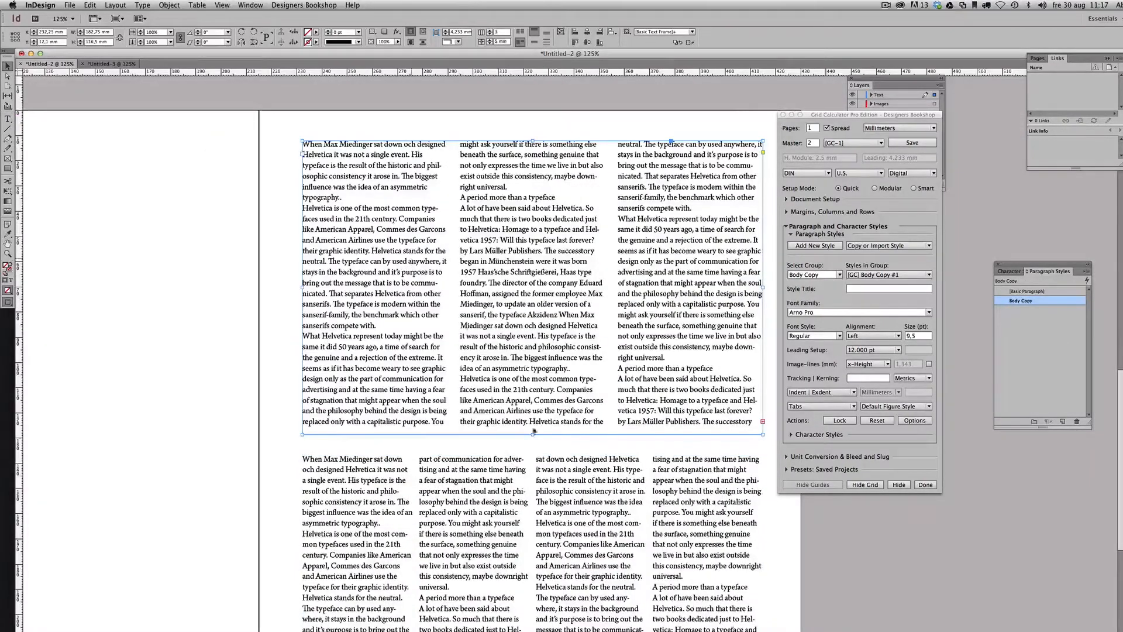
{"action": "left_click", "coordinate": [108, 63]}
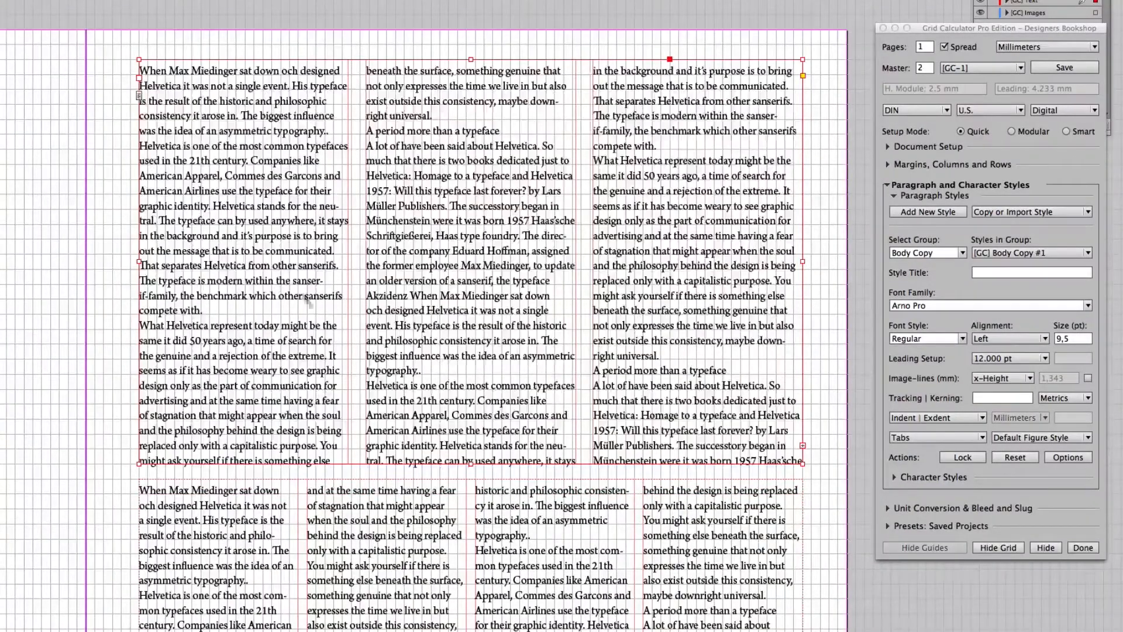
{"action": "mouse_move", "coordinate": [161, 229]}
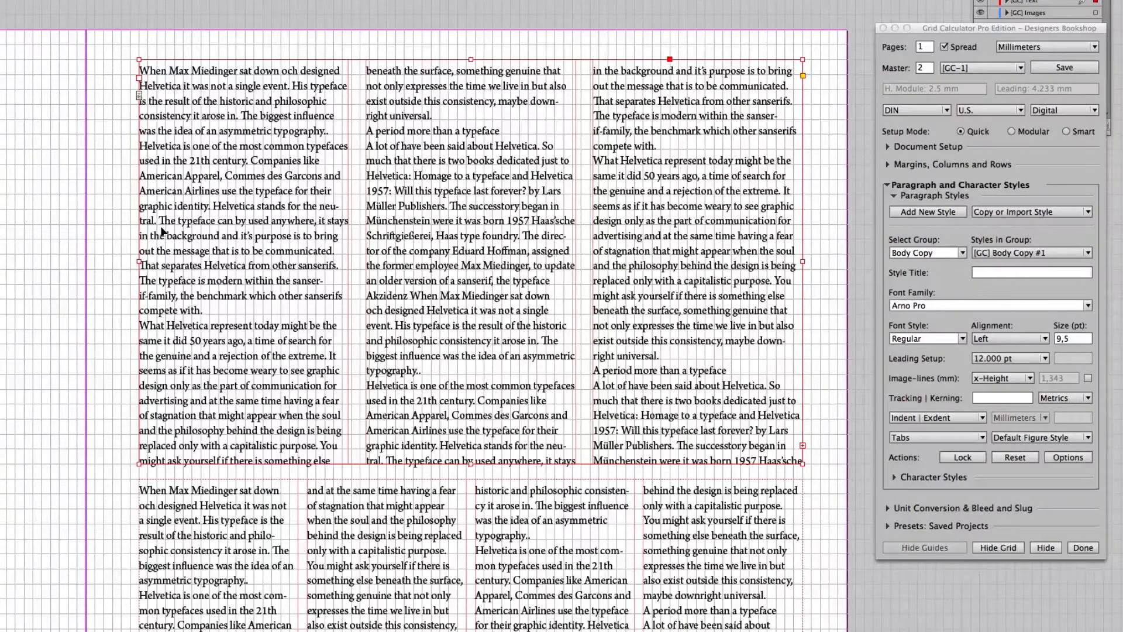
{"action": "mouse_move", "coordinate": [166, 256]}
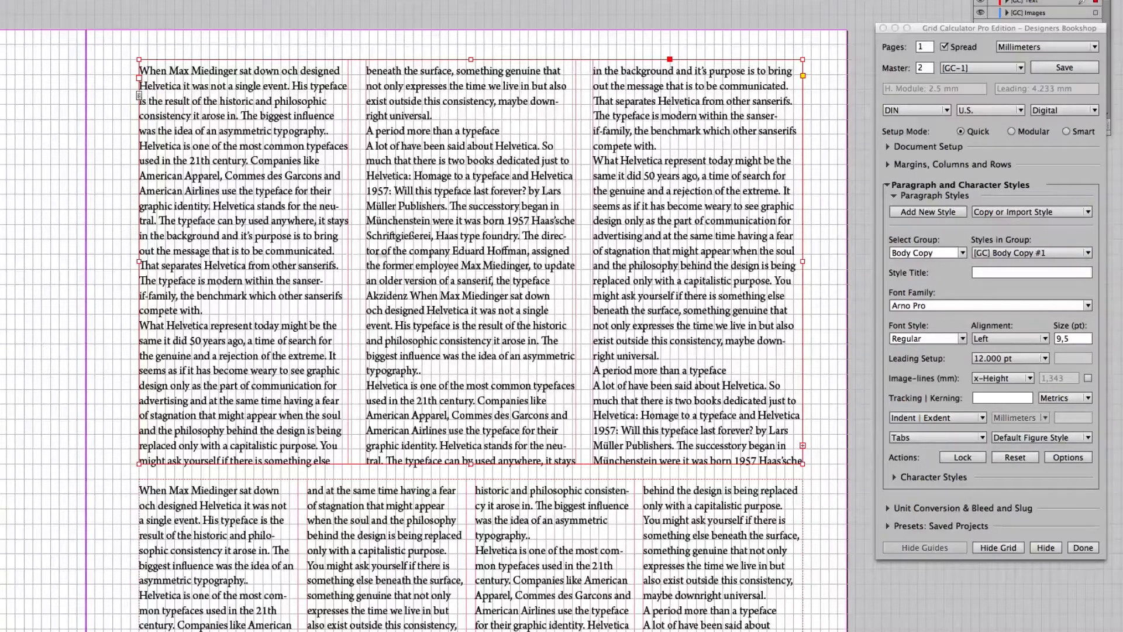
{"action": "mouse_move", "coordinate": [762, 321]}
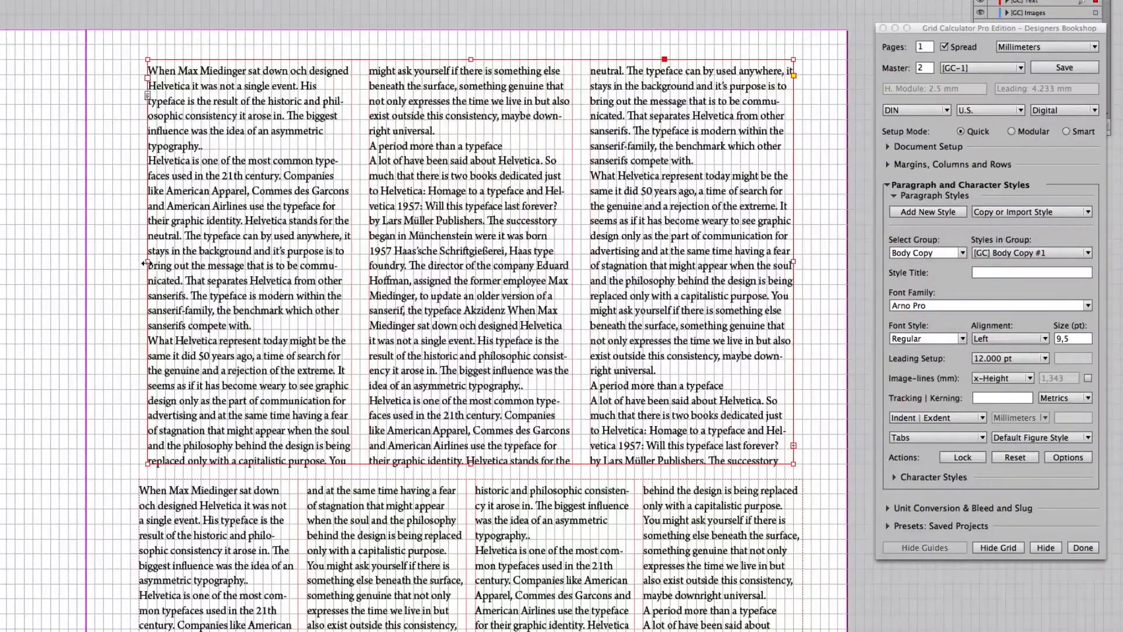
{"action": "mouse_move", "coordinate": [467, 304]}
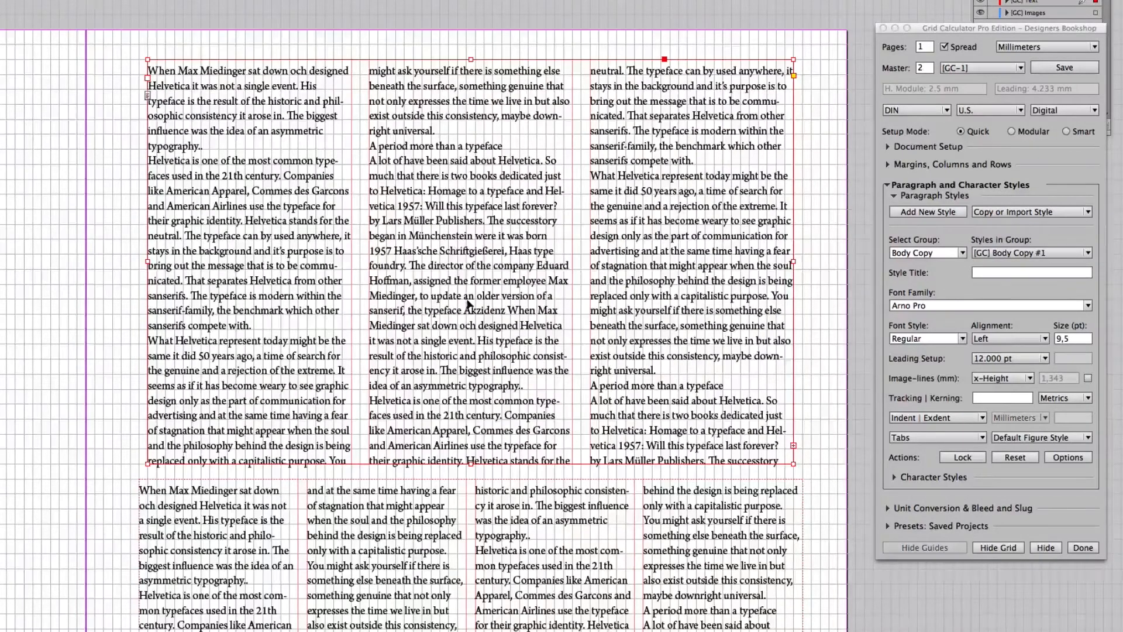
{"action": "scroll", "scroll_direction": "down", "scroll_amount": 3}
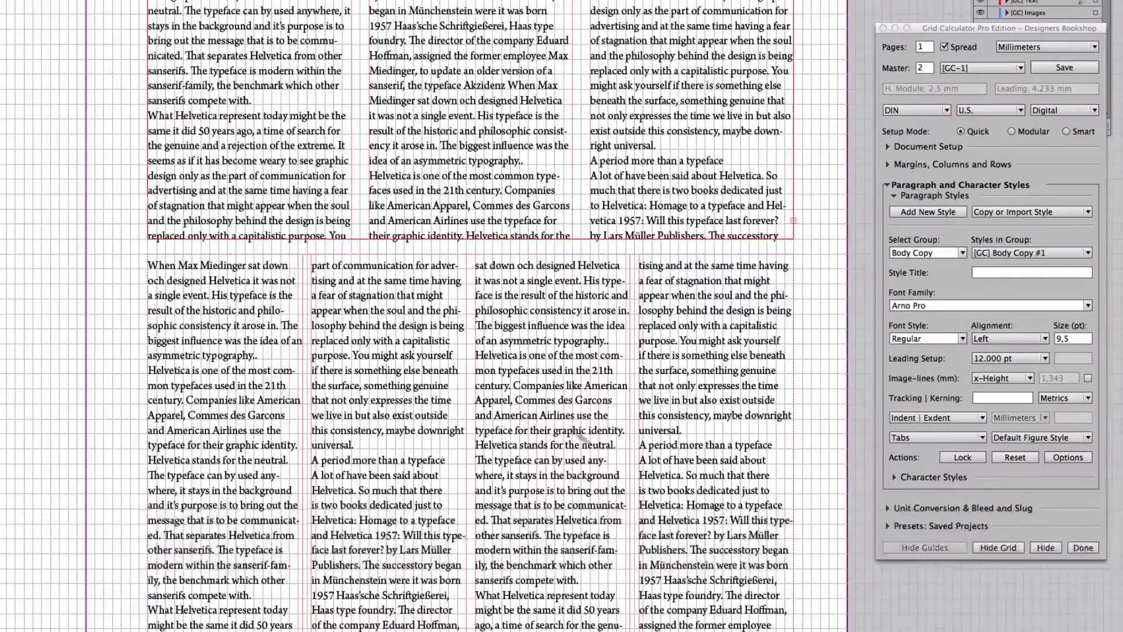
{"action": "scroll", "scroll_direction": "up", "scroll_amount": 3}
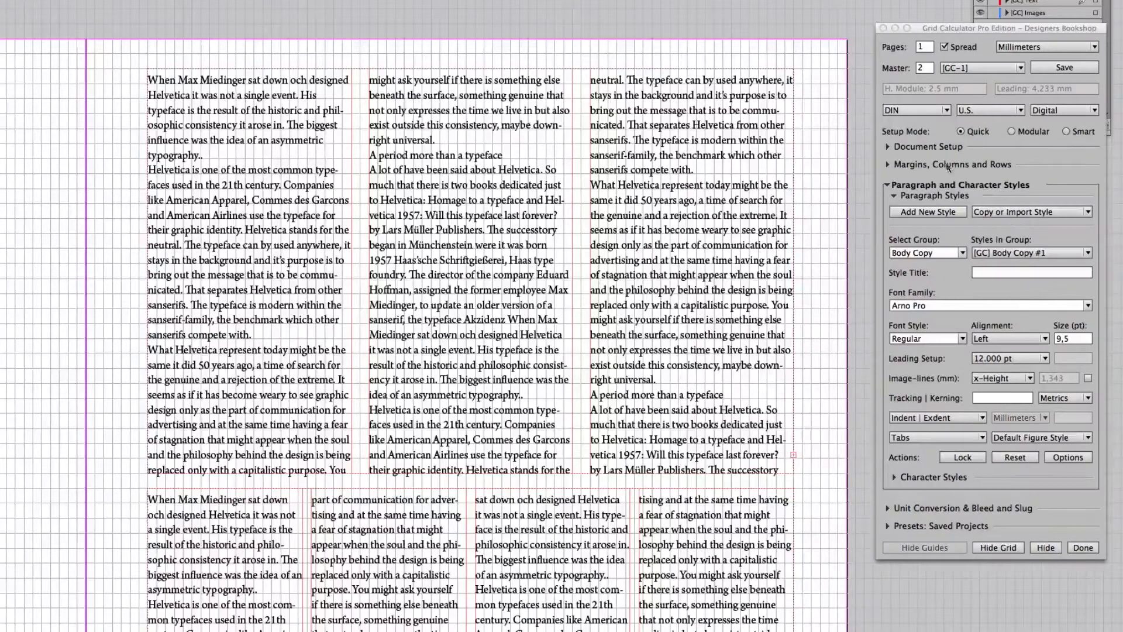
Set the inside margin to 6 and outside to 7 using the margin steppers.
{"action": "left_click", "coordinate": [952, 164]}
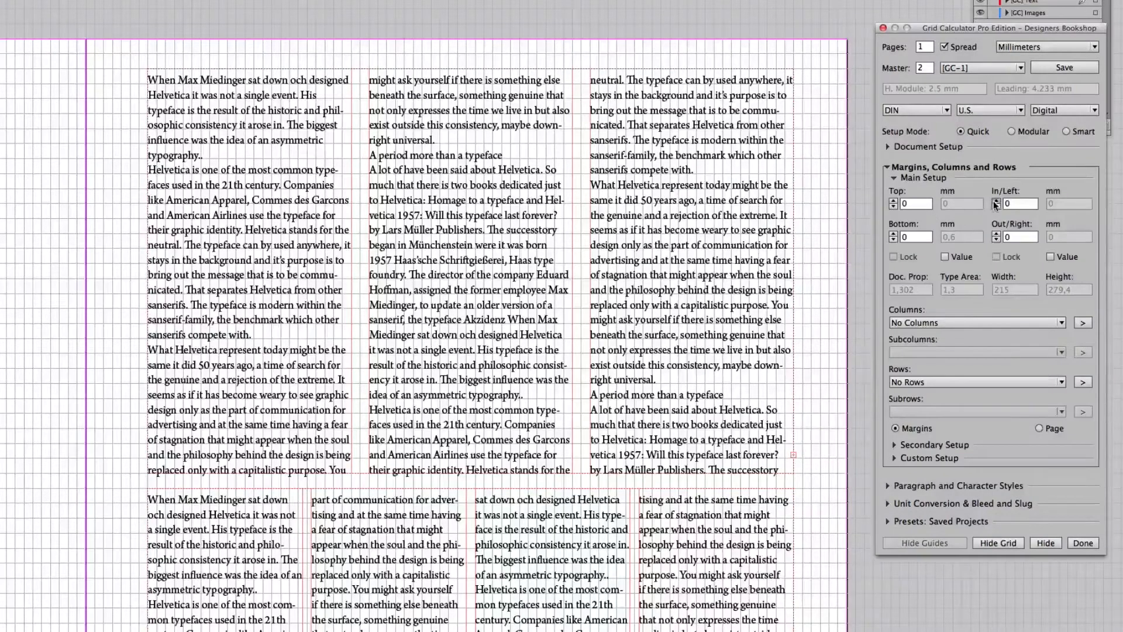
{"action": "left_click", "coordinate": [996, 200]}
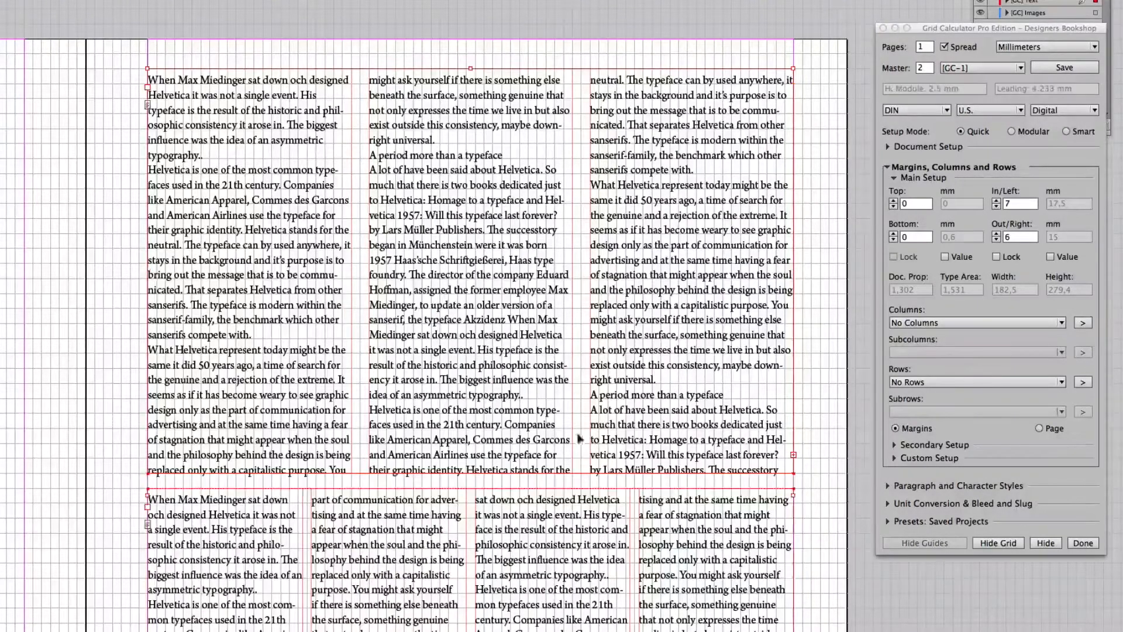
{"action": "mouse_move", "coordinate": [279, 229]}
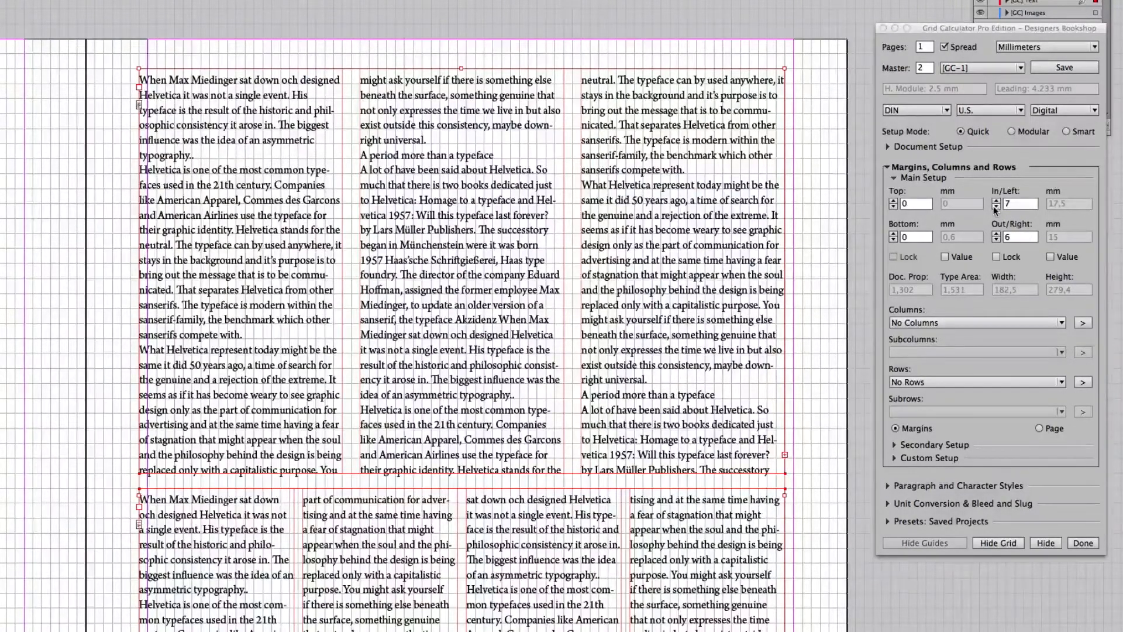
{"action": "left_click", "coordinate": [995, 207]}
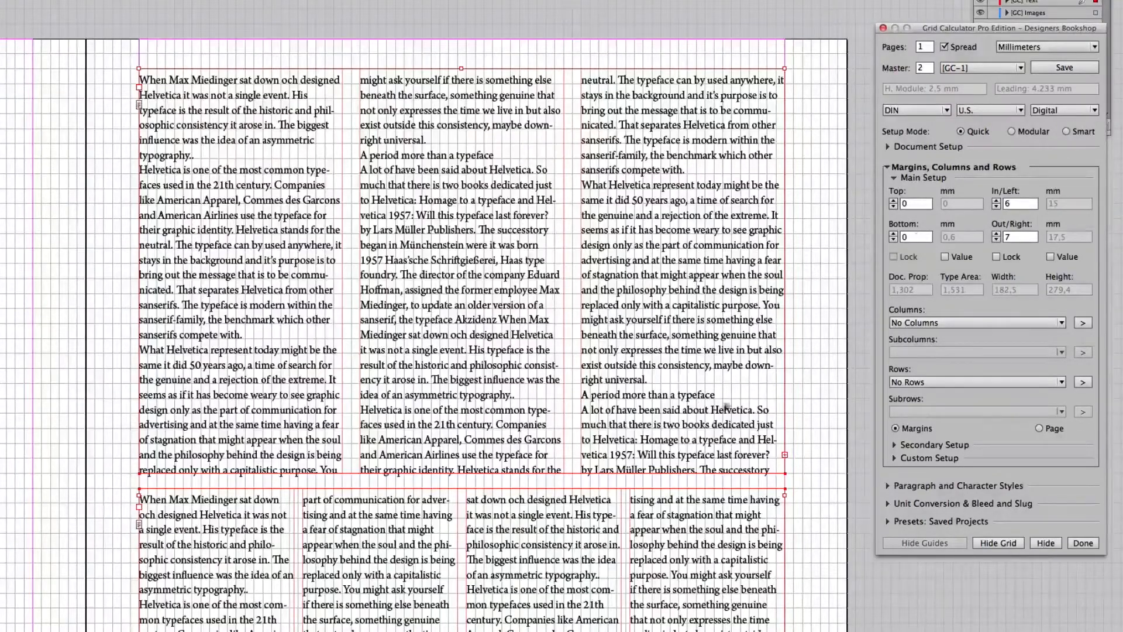
{"action": "scroll", "scroll_direction": "down", "scroll_amount": 3}
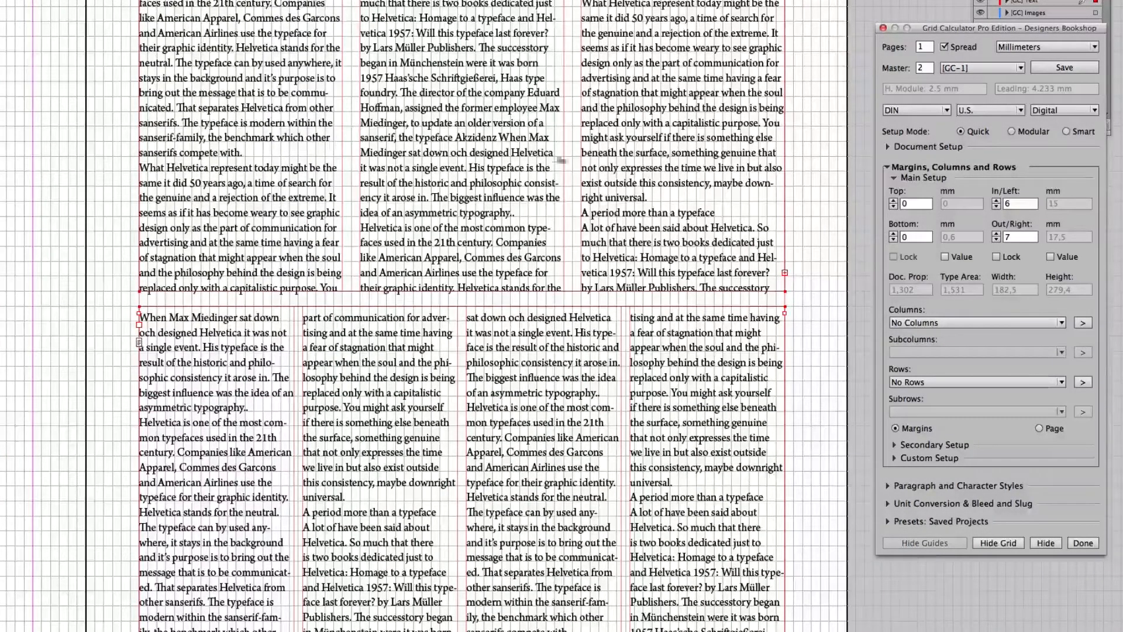
Choose 3 columns of 23 lines with 2-line gutter, each split into 2 subcolumns.
{"action": "left_click", "coordinate": [975, 322]}
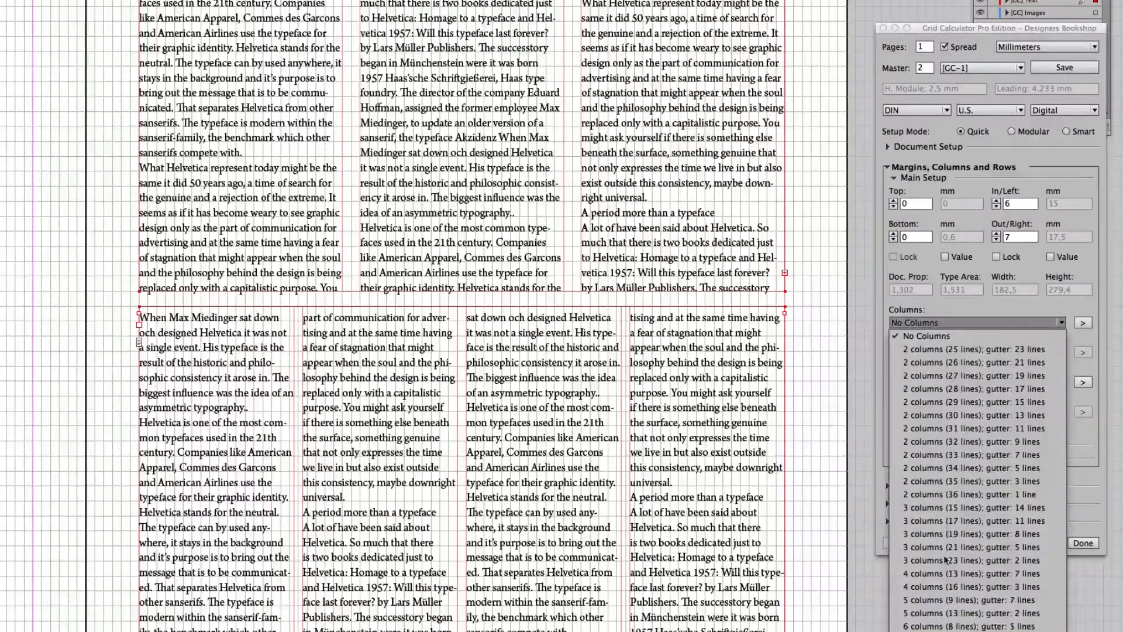
{"action": "left_click", "coordinate": [972, 559]}
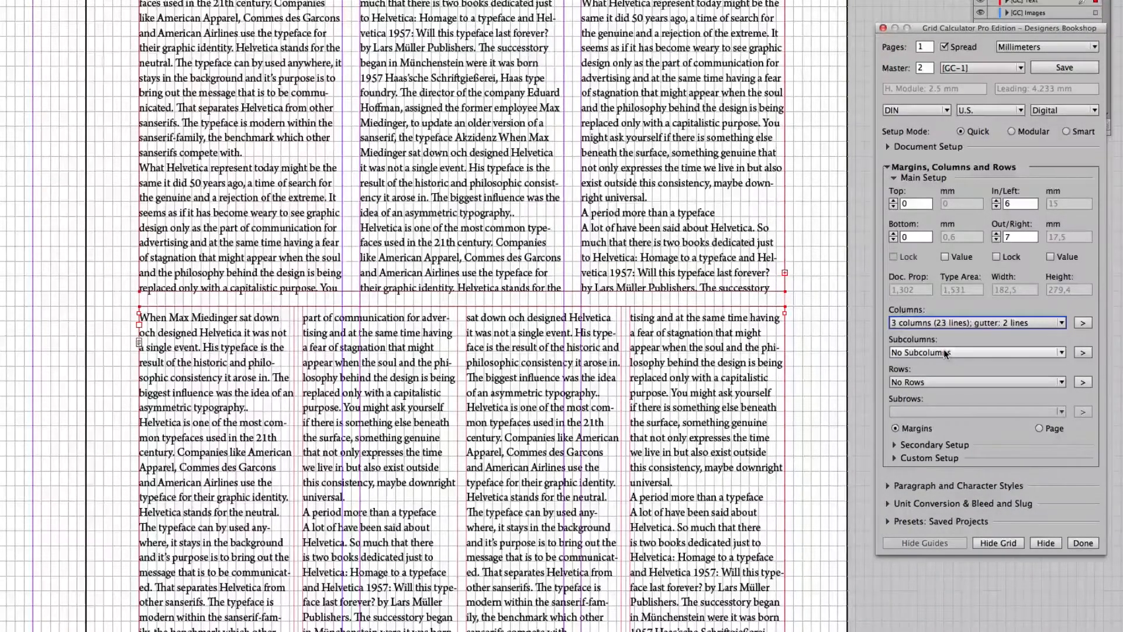
{"action": "left_click", "coordinate": [975, 352]}
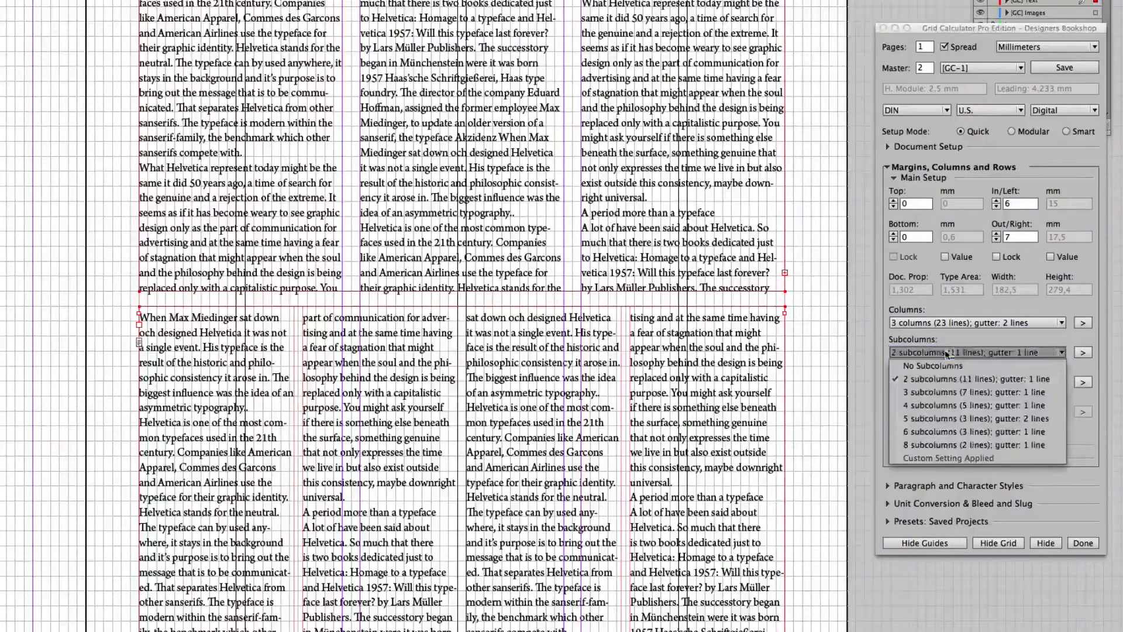
{"action": "left_click", "coordinate": [940, 365]}
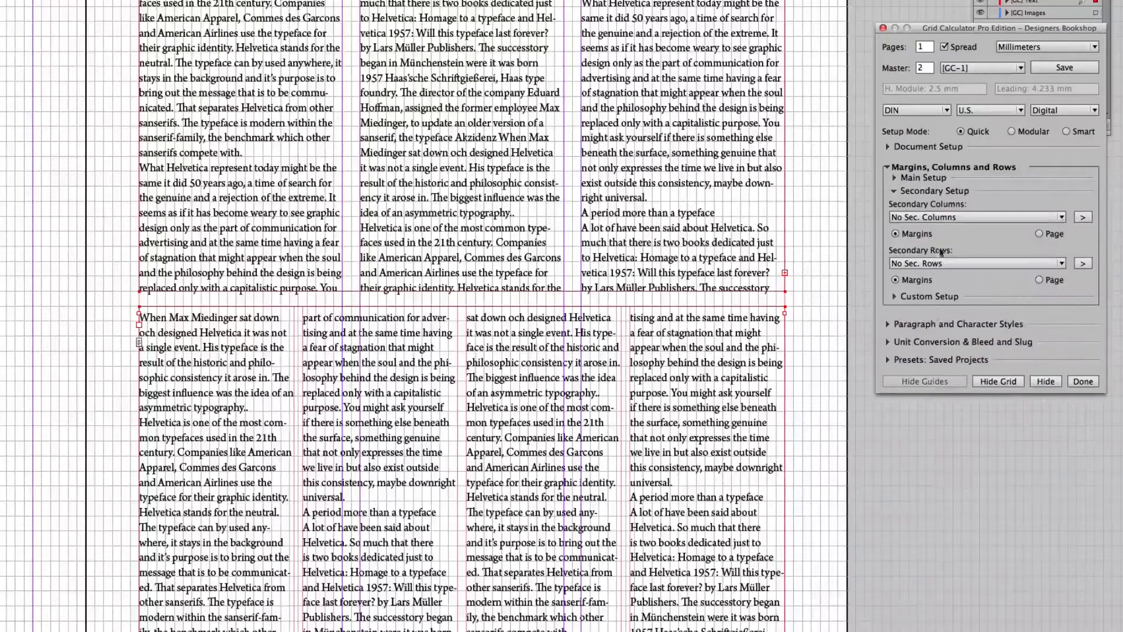
Set secondary columns to 4 columns of 16 lines, 3-line gutter, leaving rows unset.
{"action": "left_click", "coordinate": [975, 218]}
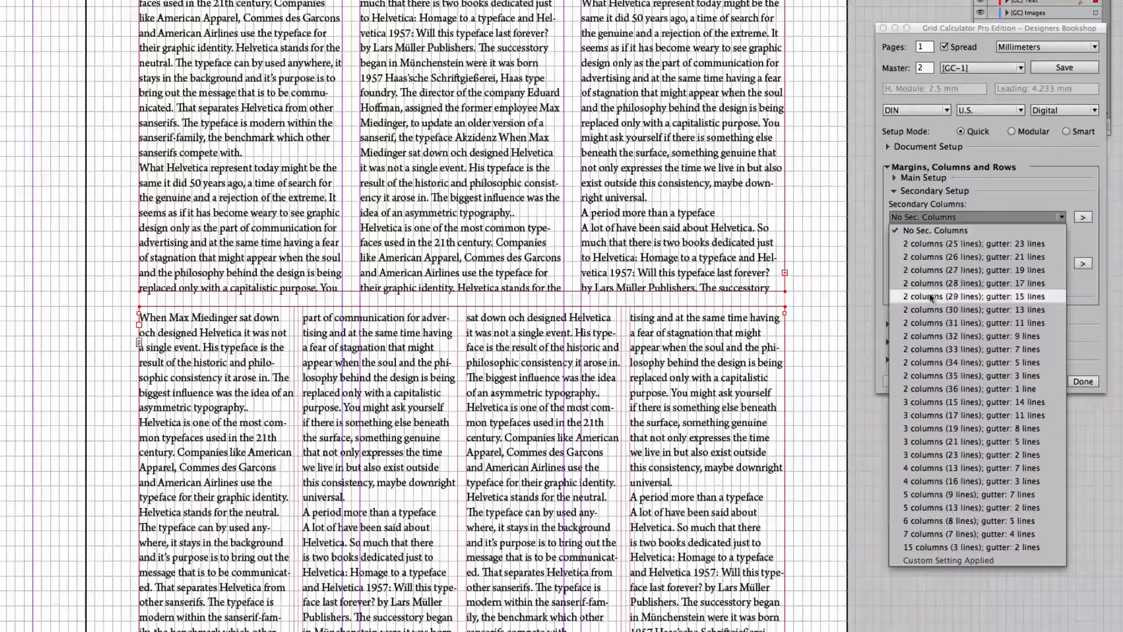
{"action": "mouse_move", "coordinate": [971, 401]}
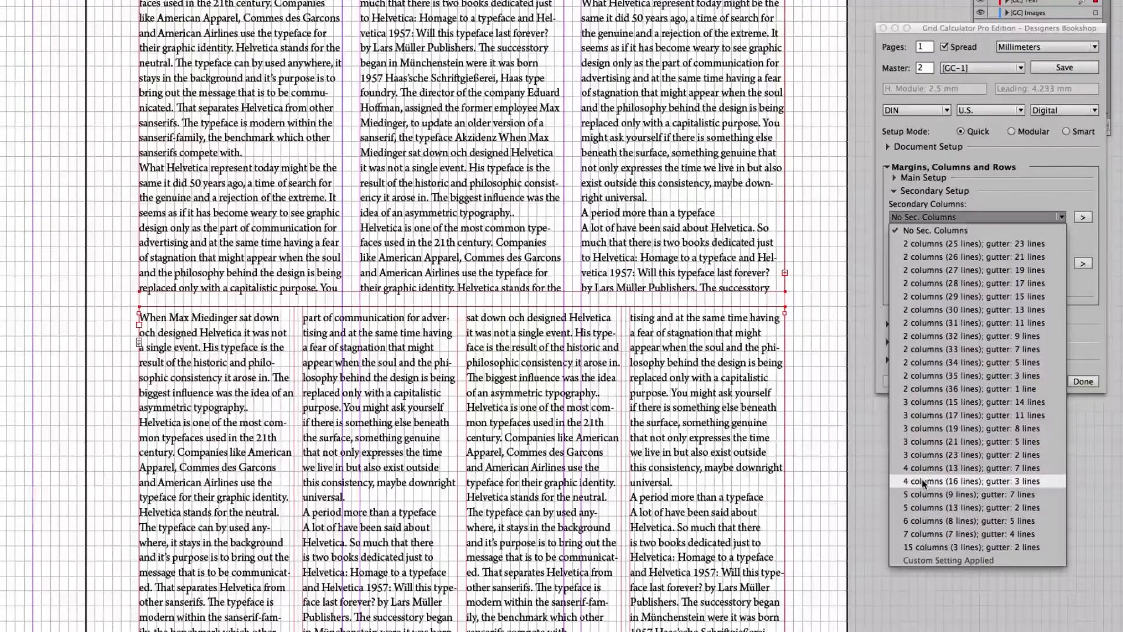
{"action": "left_click", "coordinate": [966, 481]}
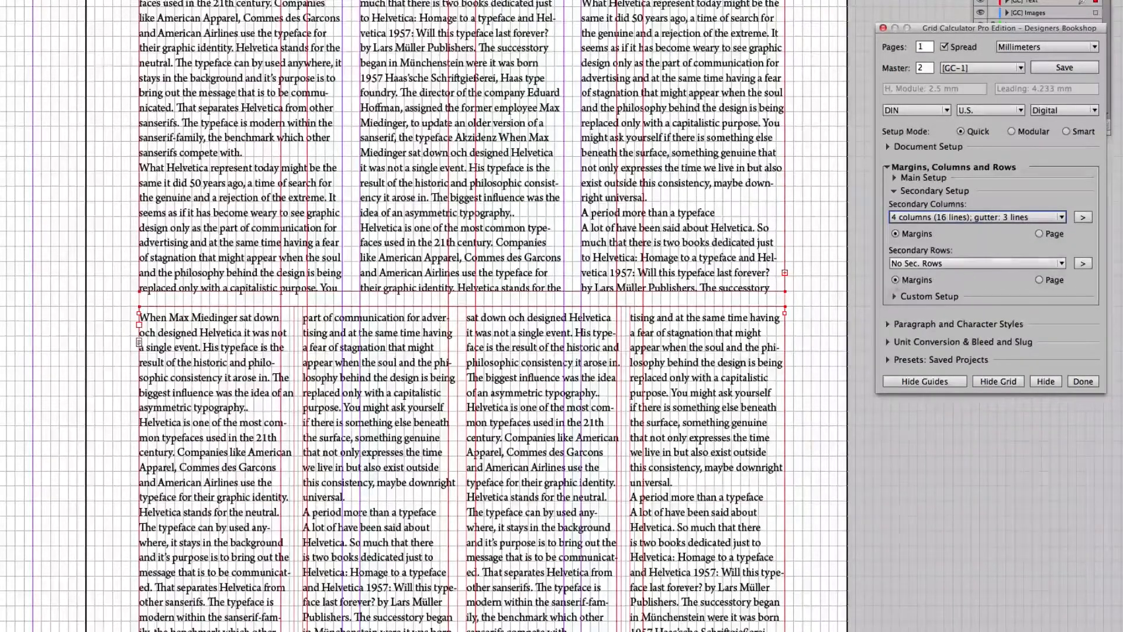
{"action": "left_click", "coordinate": [975, 263]}
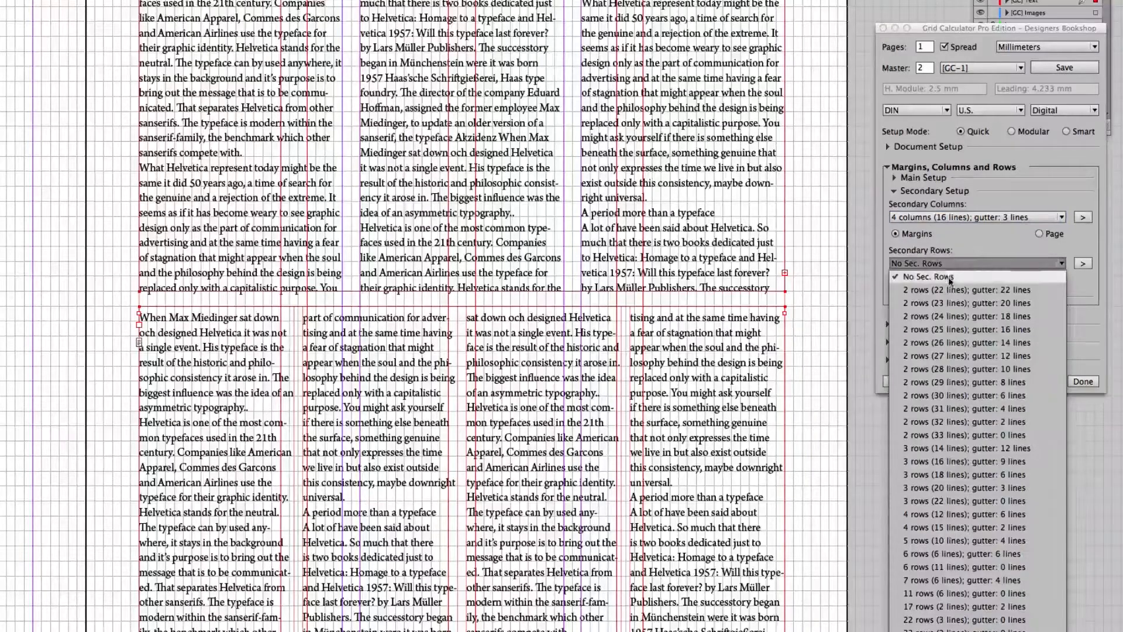
{"action": "left_click", "coordinate": [975, 217]}
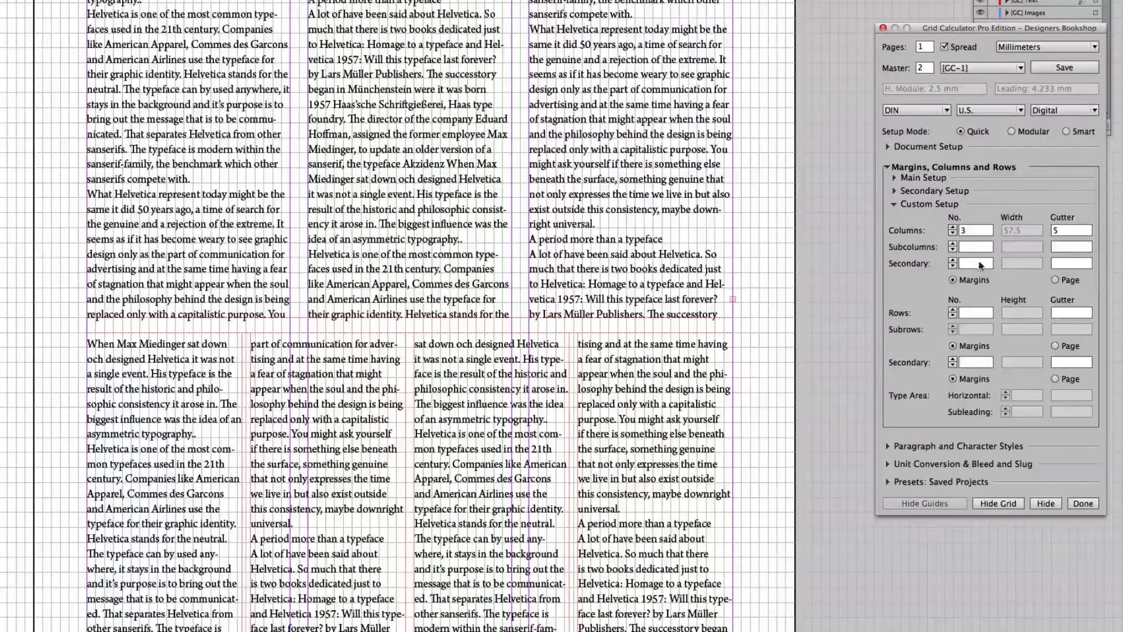
Enter a 2,5 gutter for the four secondary columns in Custom Setup.
{"action": "left_click", "coordinate": [952, 263]}
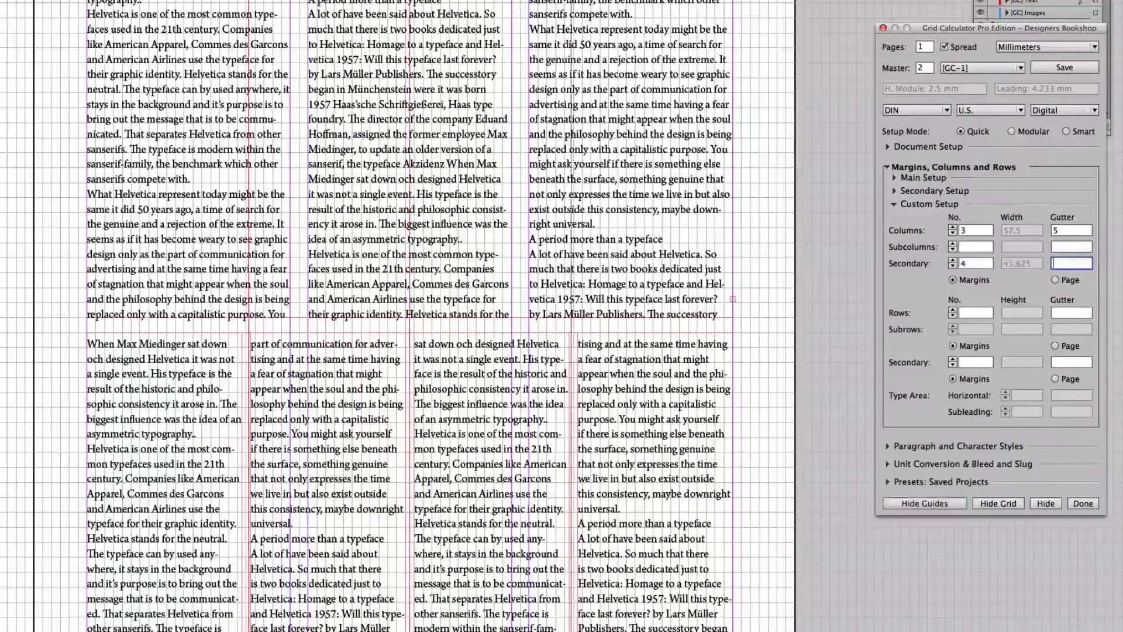
{"action": "type", "text": "2,5"}
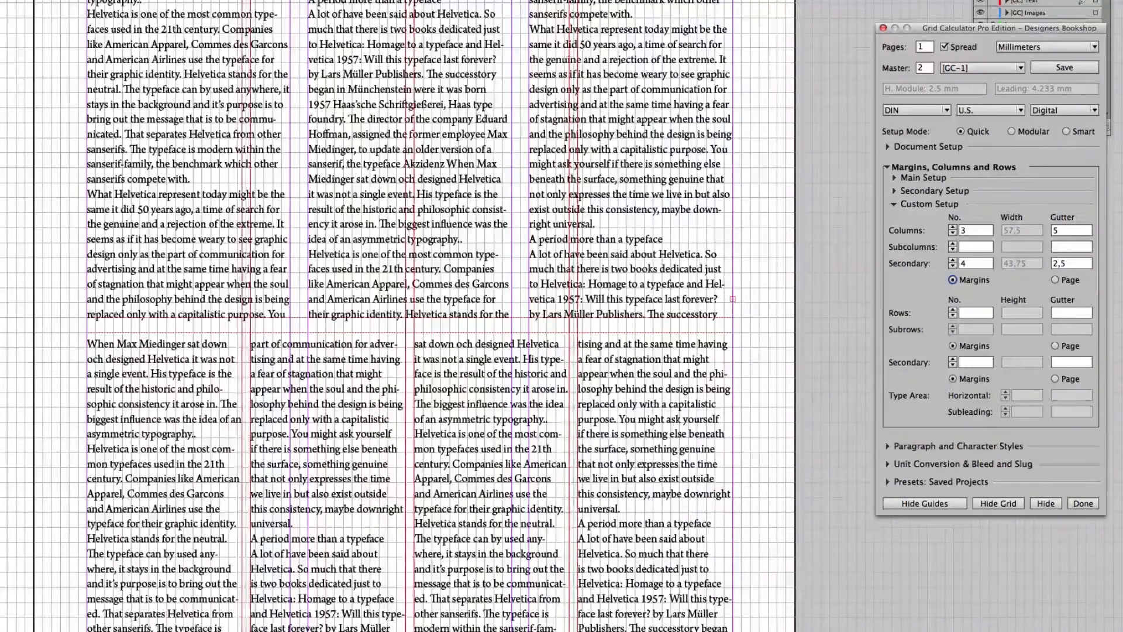